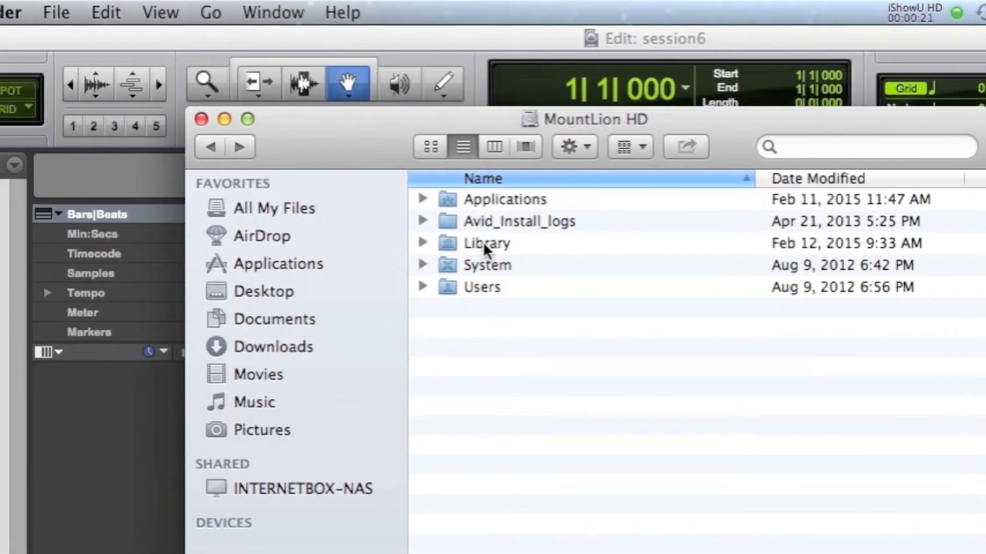
Step: Browse Library > Application Support > Digidesign and look inside its Plug-Ins folder
double_click(487, 244)
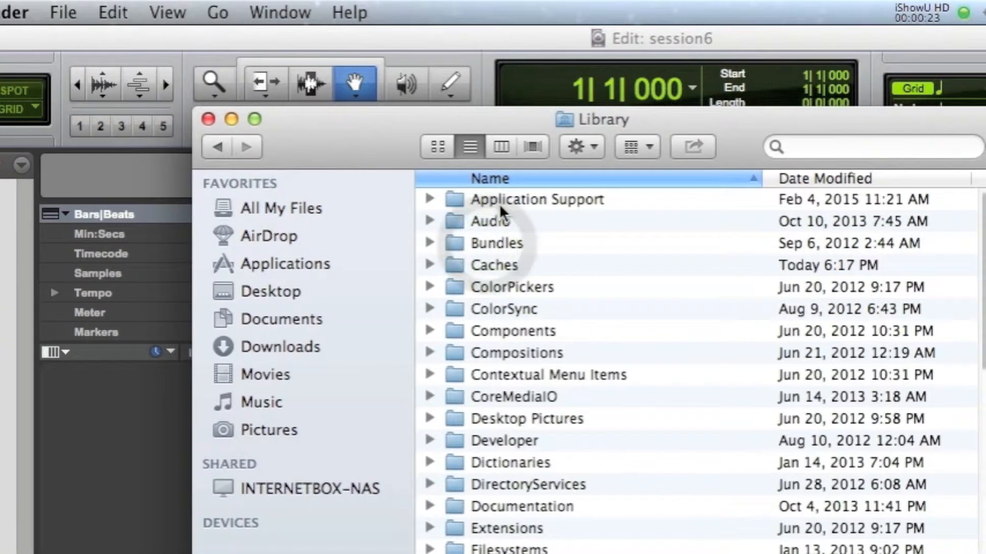
double_click(536, 199)
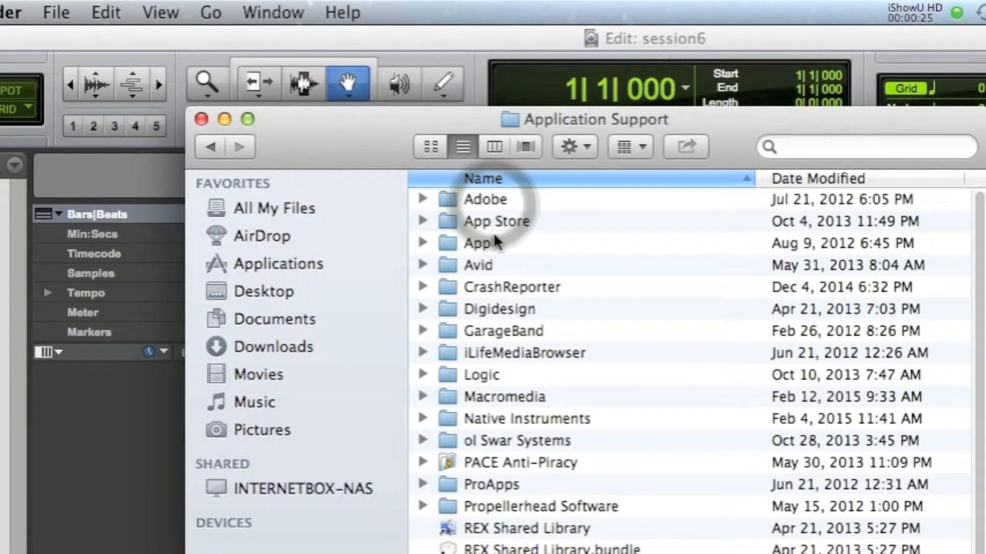
double_click(499, 308)
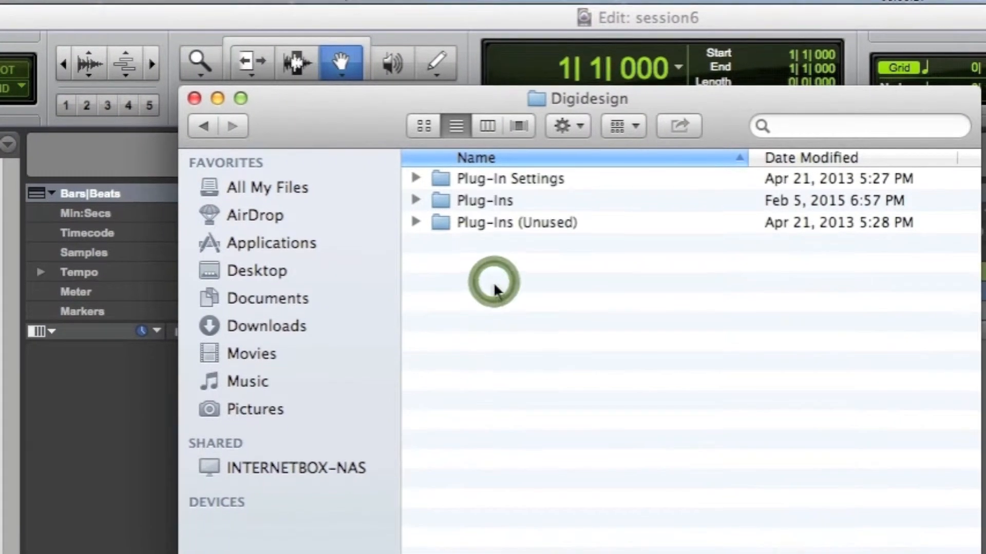
left_click(484, 221)
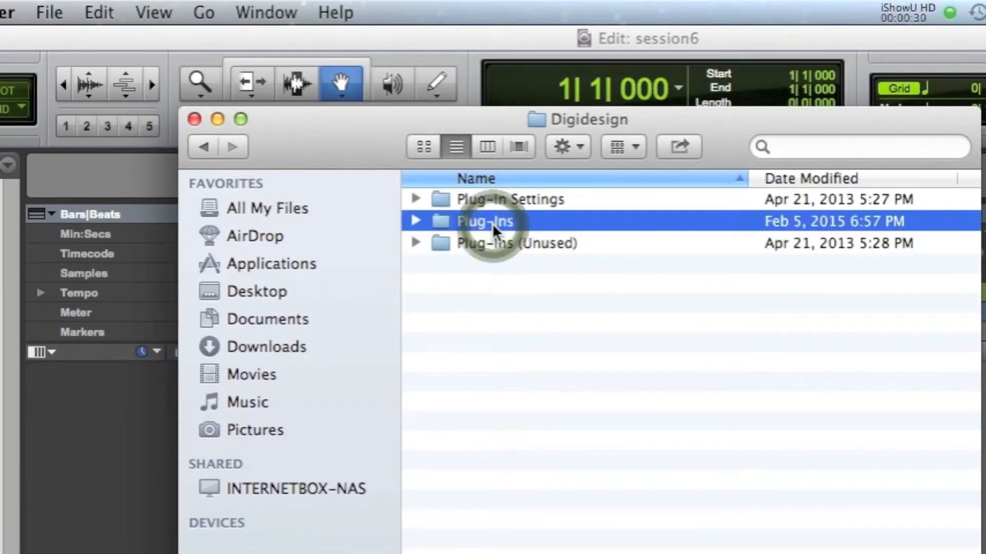
double_click(484, 221)
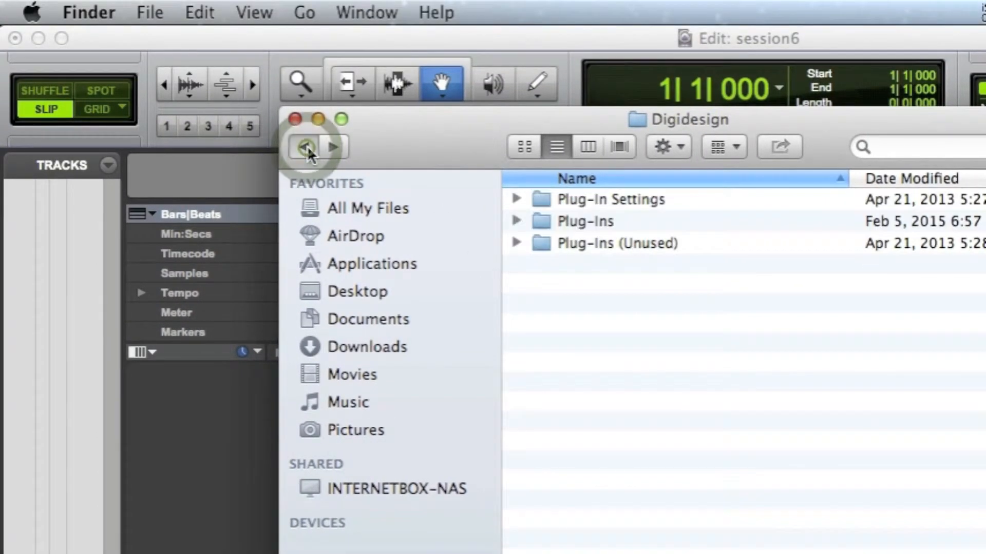
Step: Go back and browse Avid > Audio > Plug-Ins to select SwarGroove.aaxplugin
left_click(306, 148)
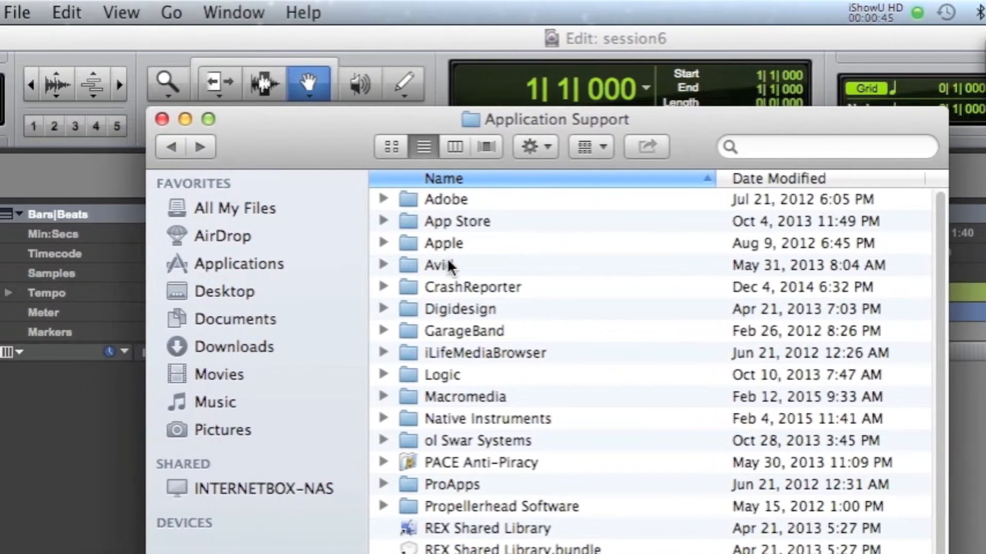
double_click(438, 265)
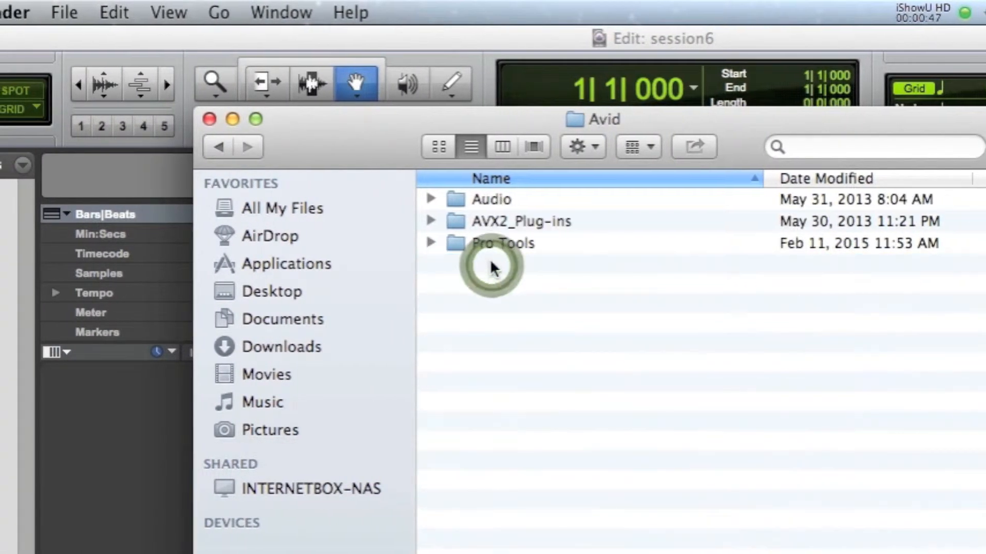
double_click(491, 199)
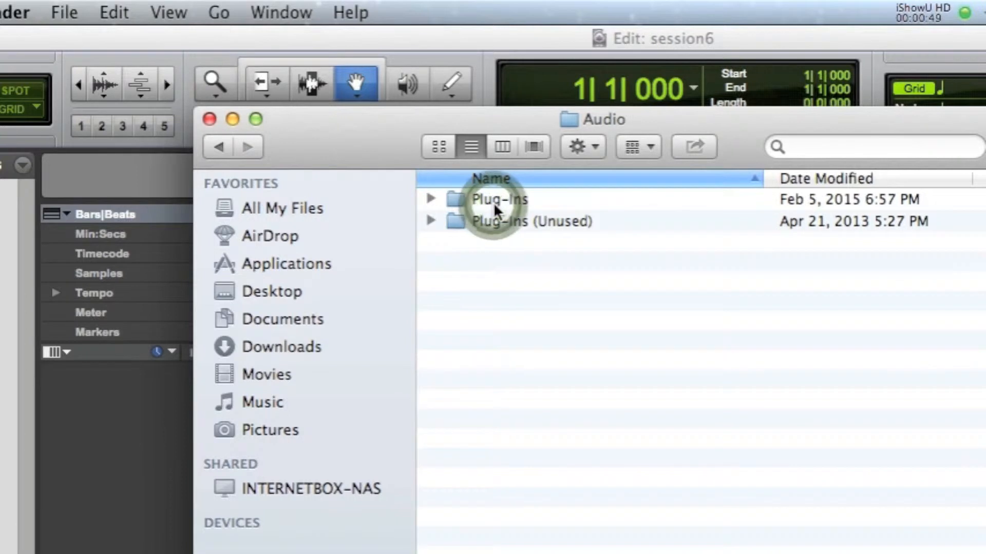
double_click(498, 199)
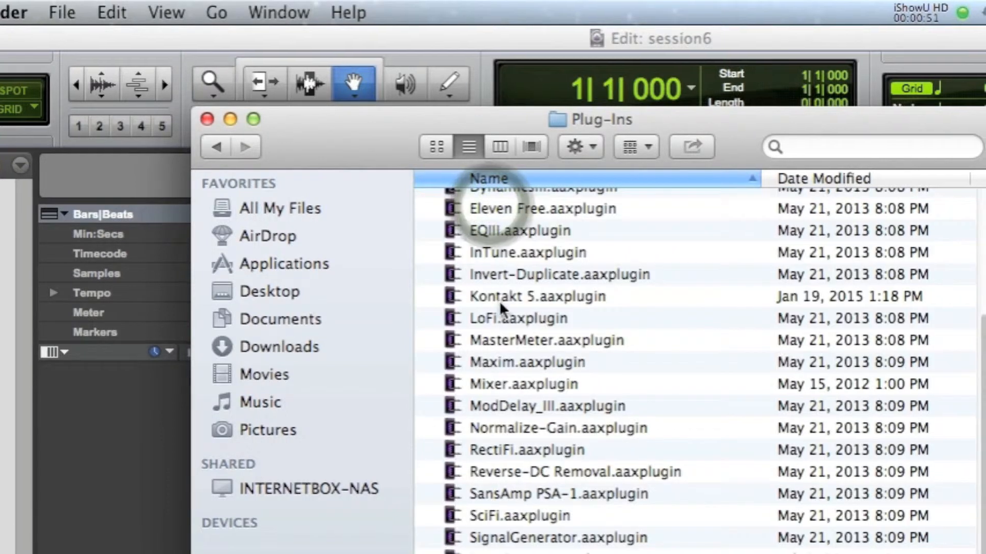
left_click(525, 292)
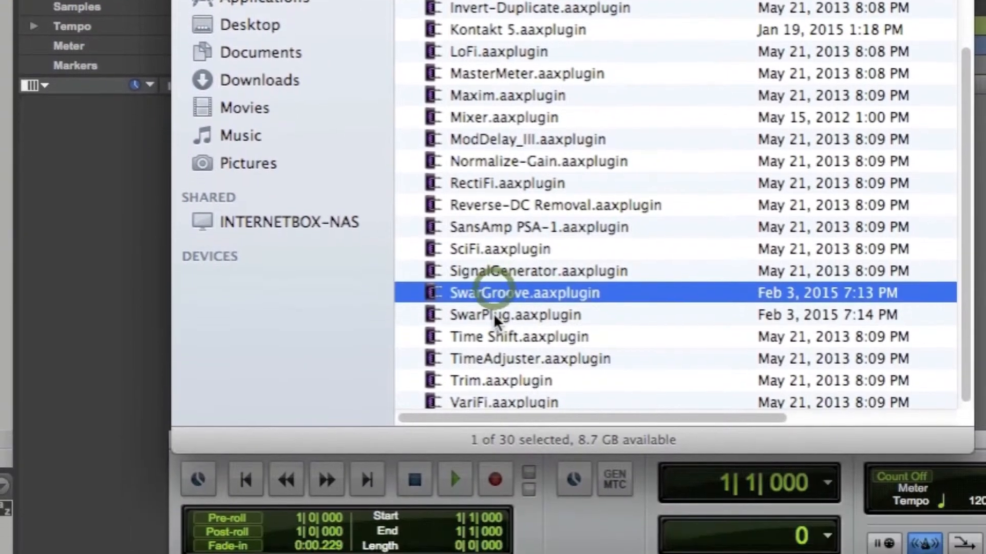
left_click(514, 315)
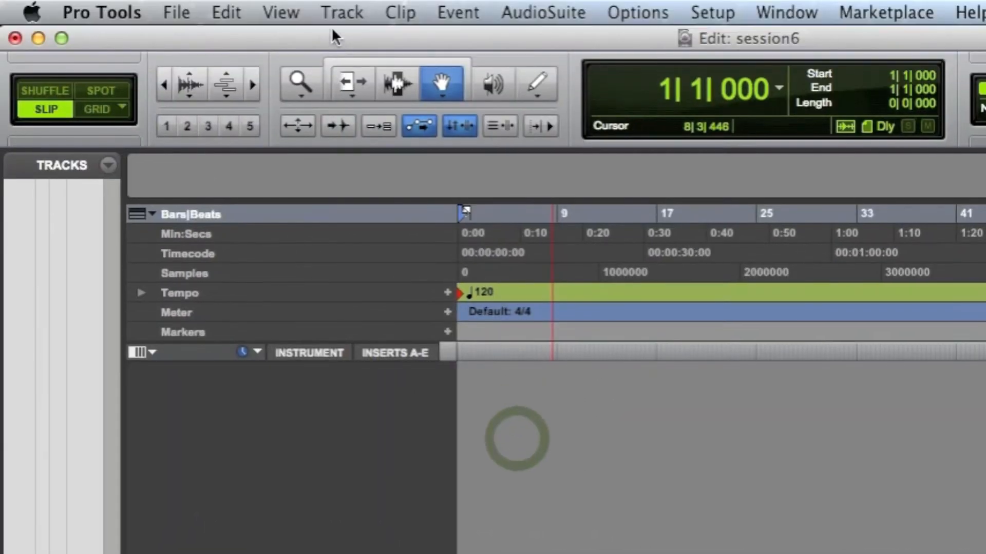
Step: Create a new stereo Instrument Track from the Track > New dialog
left_click(342, 12)
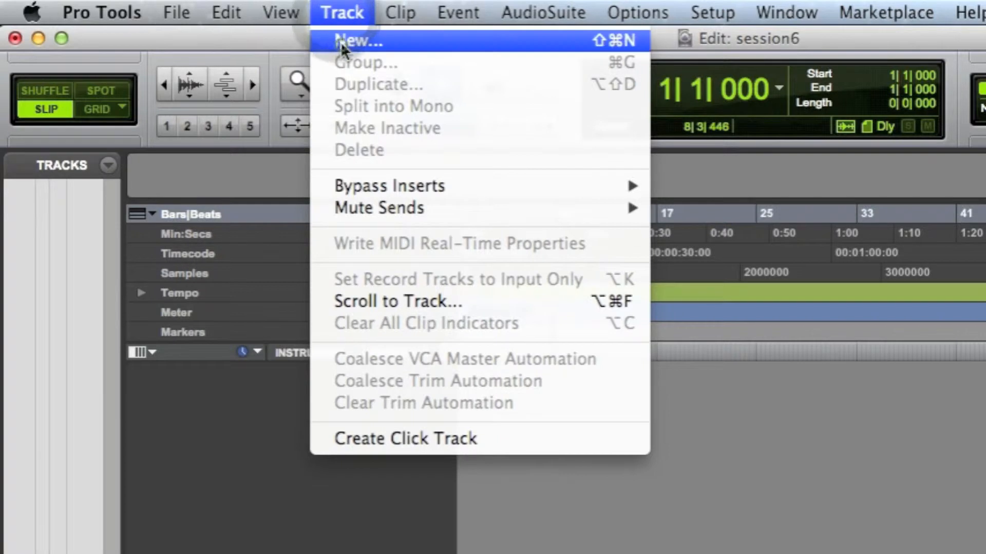
left_click(357, 40)
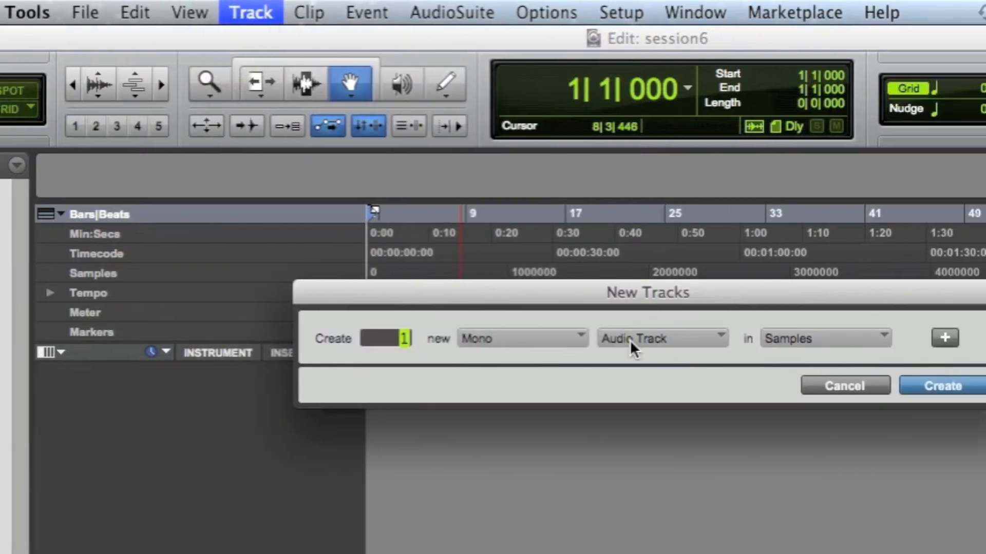
left_click(660, 338)
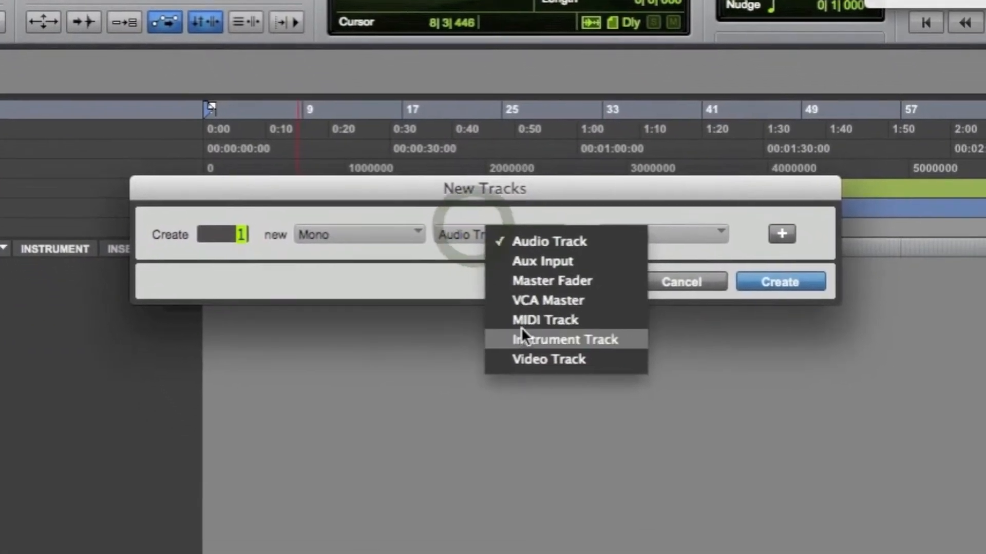
left_click(564, 340)
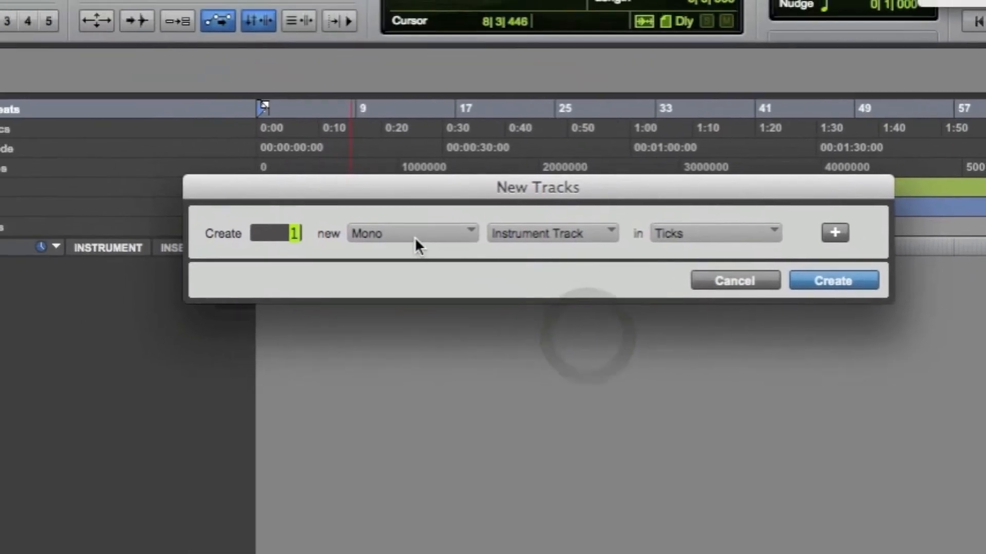
left_click(412, 233)
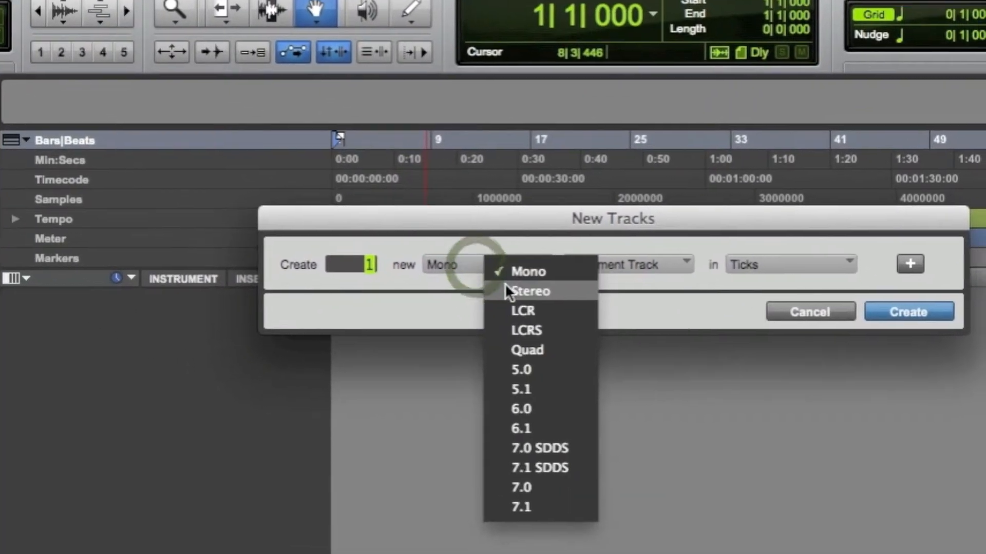
left_click(529, 291)
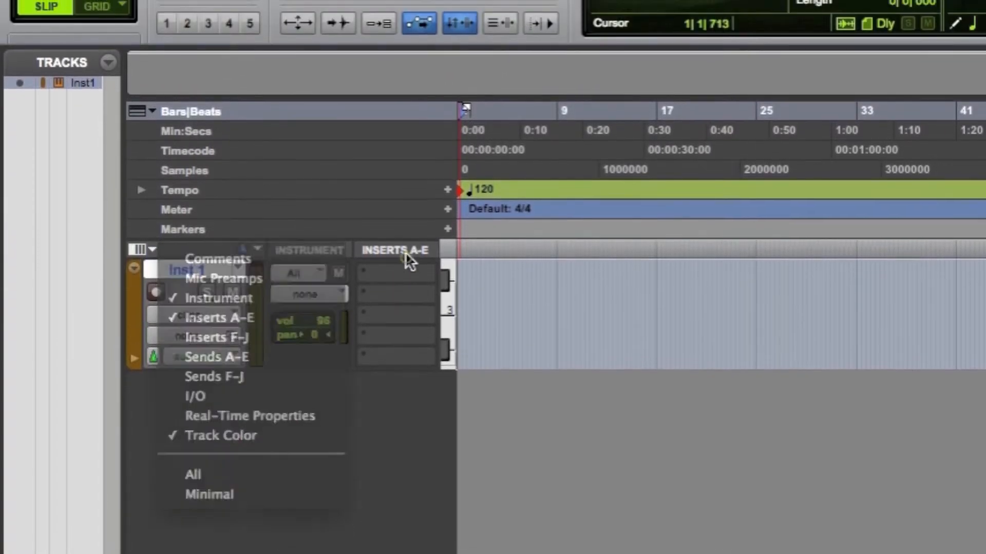
Step: Insert the SwarGroove (stereo) instrument plug-in on the Inst 1 track
left_click(393, 271)
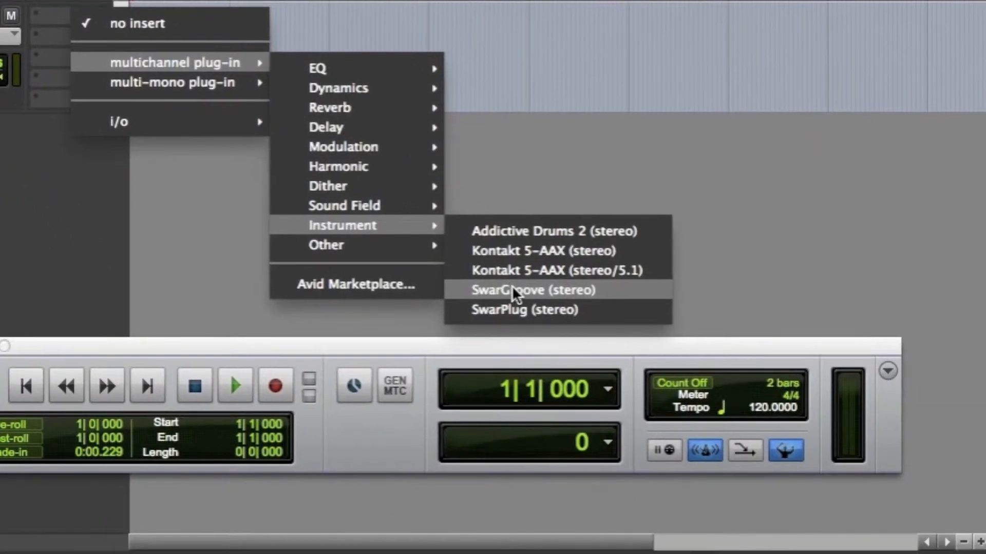
left_click(509, 290)
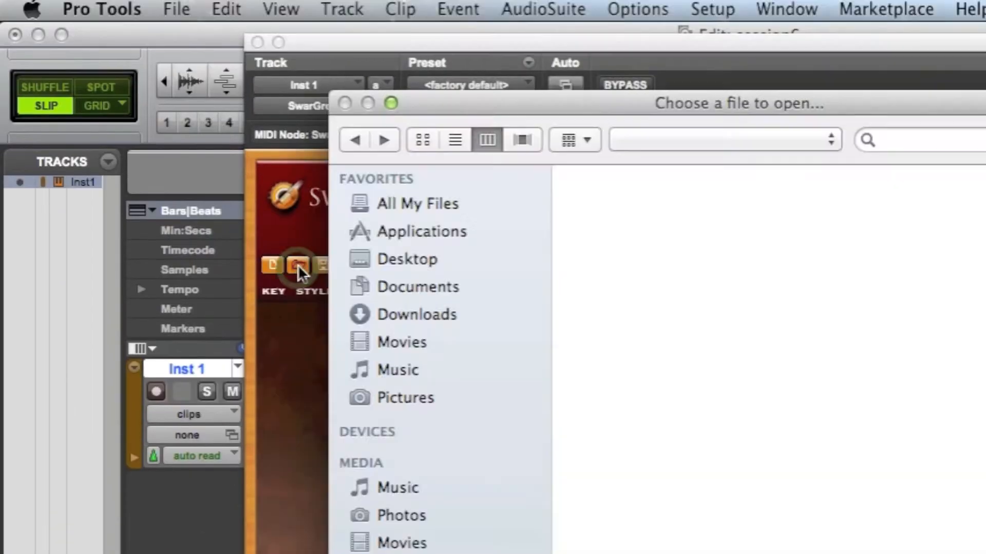
Step: Load BHANGRA09.sgz from the BHANGRA grooves and preview it at 90 BPM
left_click(497, 200)
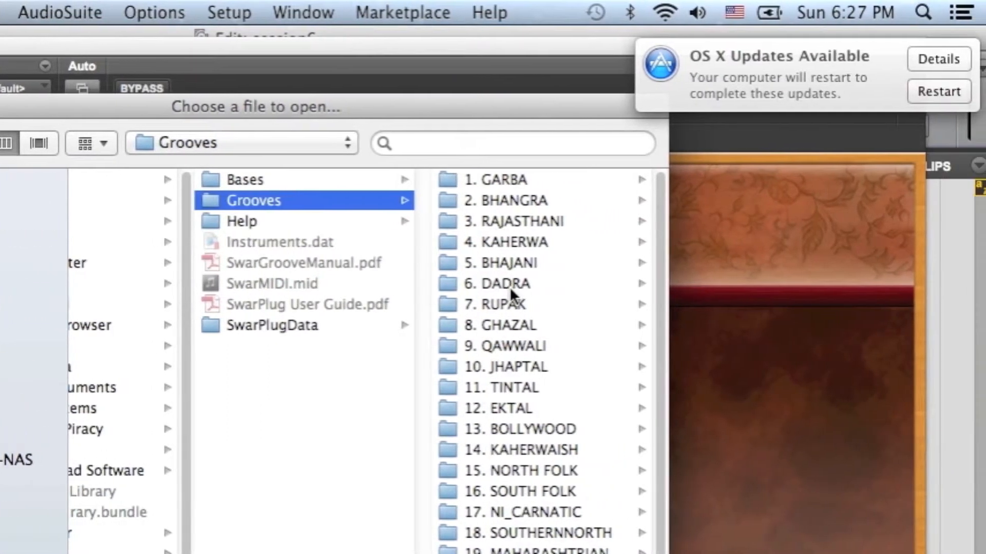
left_click(503, 199)
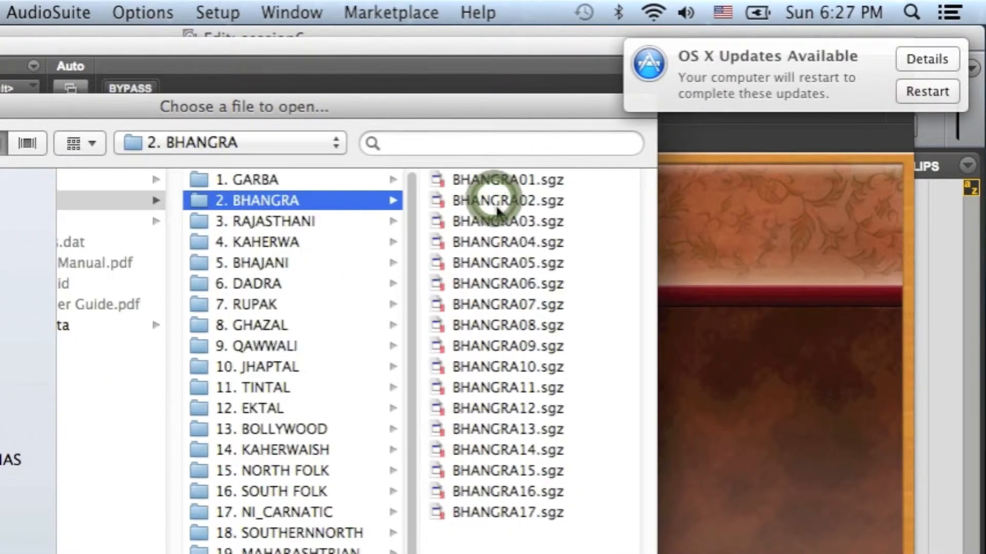
left_click(503, 346)
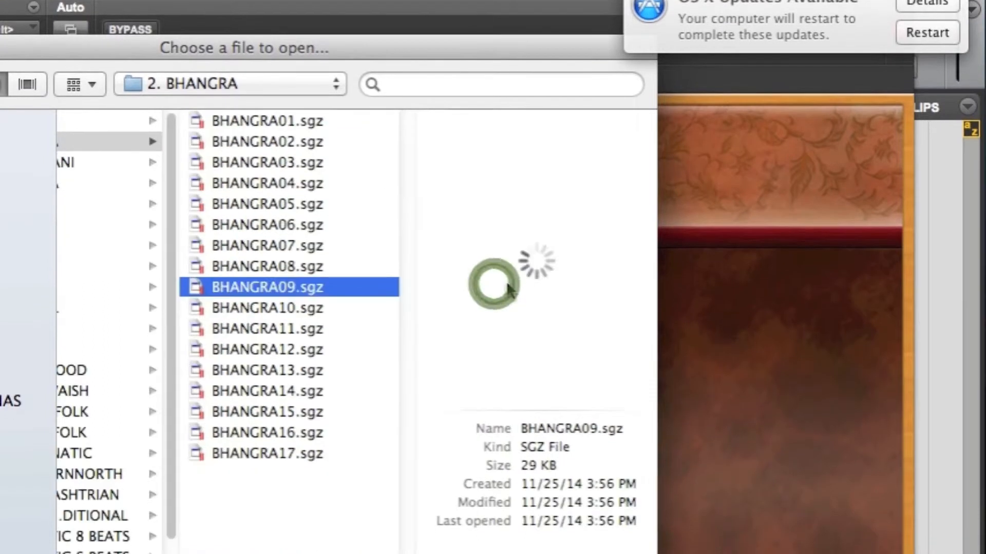
double_click(267, 287)
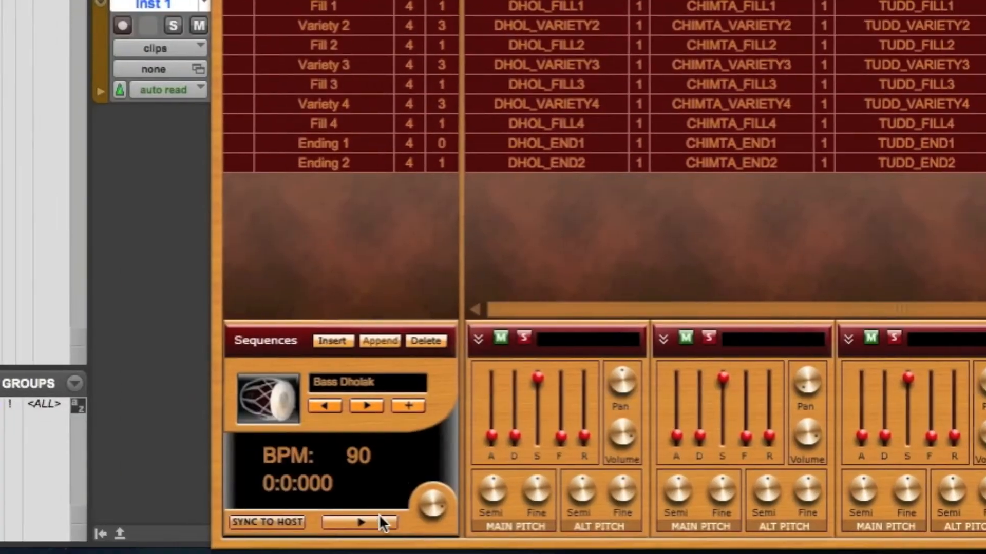
left_click(360, 523)
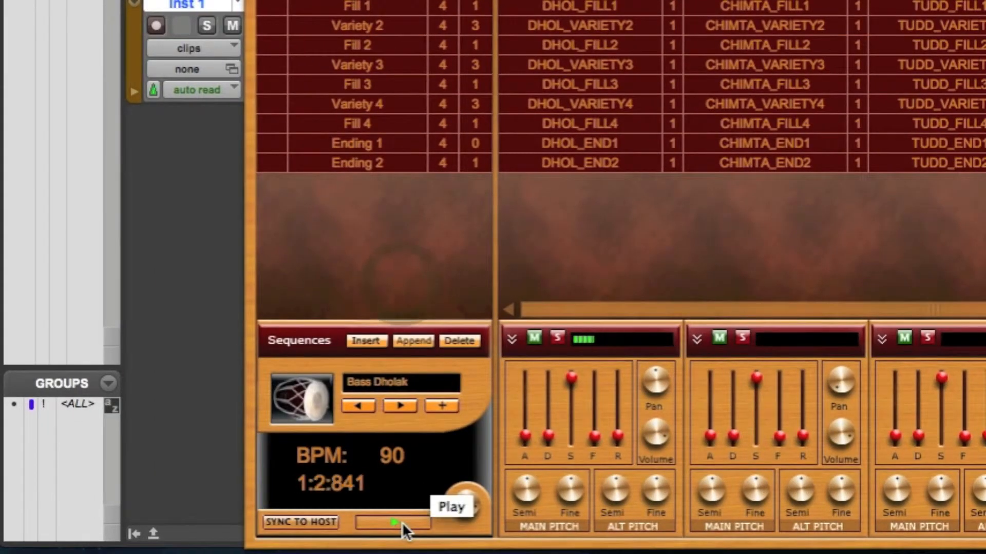
left_click(449, 506)
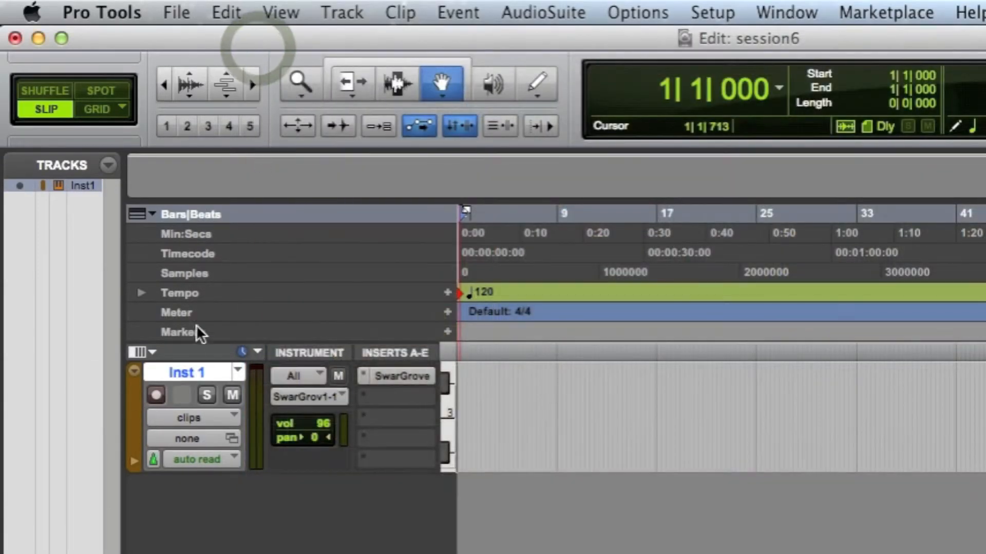
Step: Rename the Inst 1 track to 'SwarGroove'
double_click(186, 372)
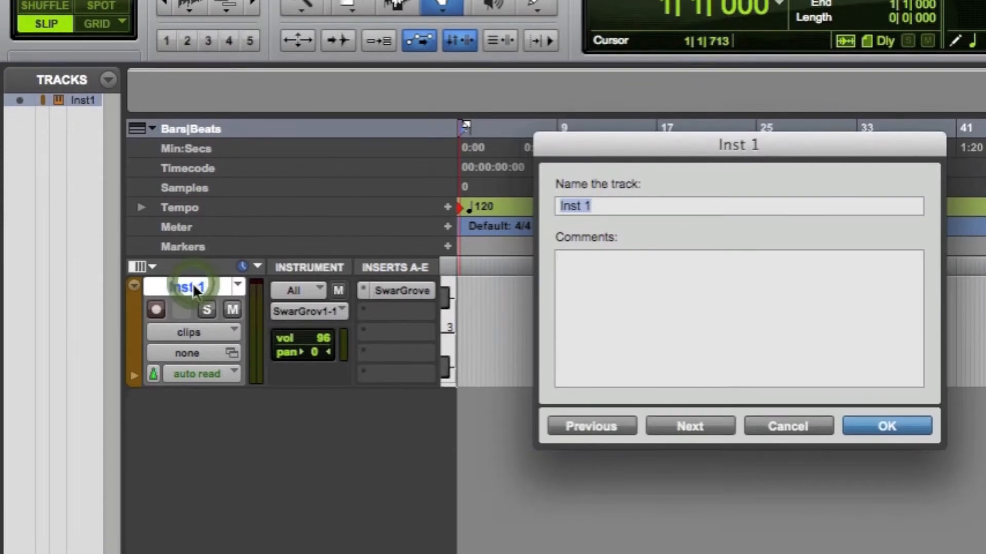
type("SwarG")
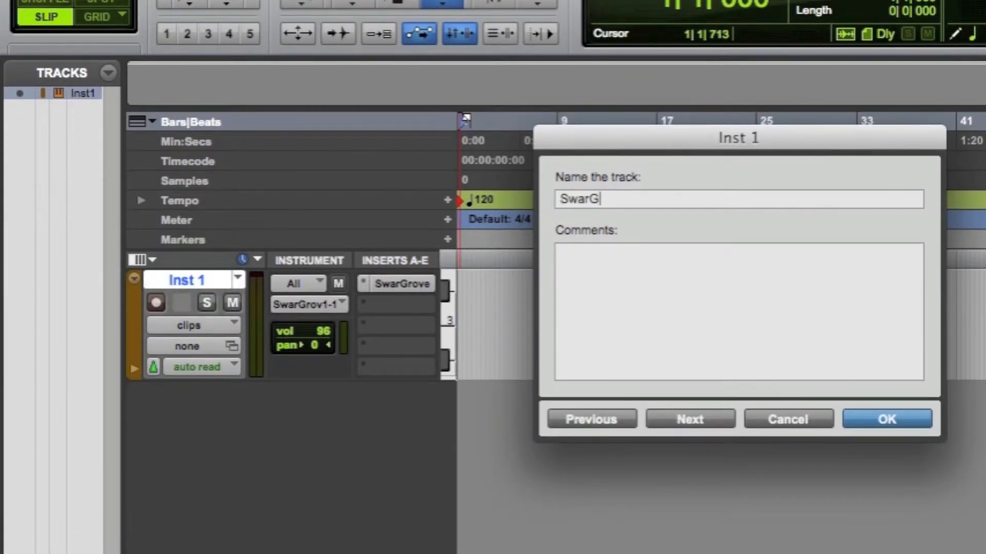
type("roove")
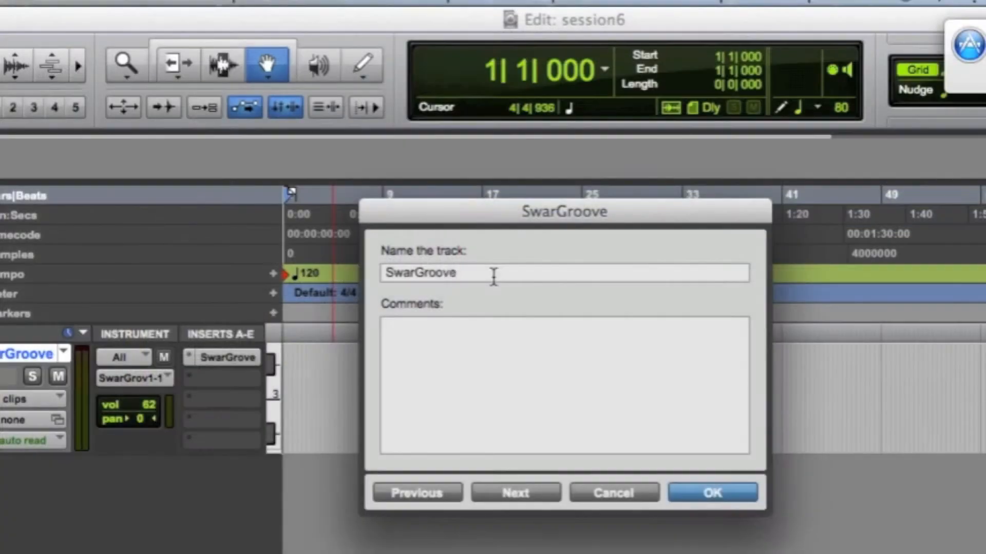
left_click(712, 492)
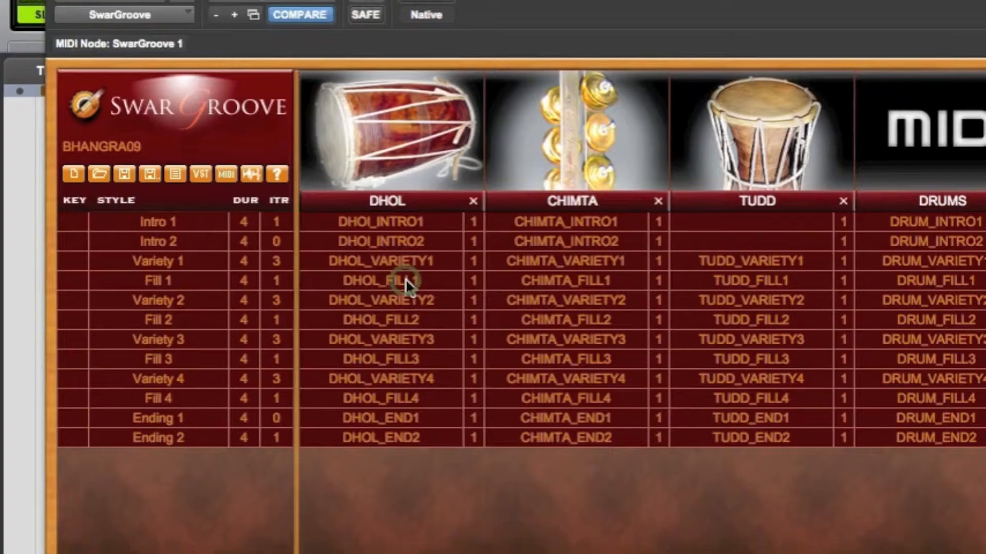
scroll("down", 3)
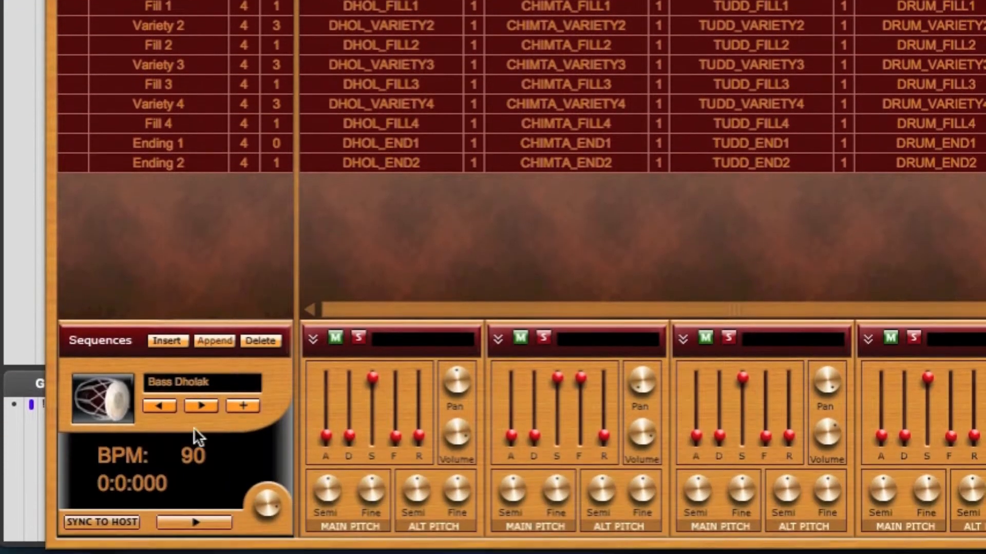
mouse_move(135, 522)
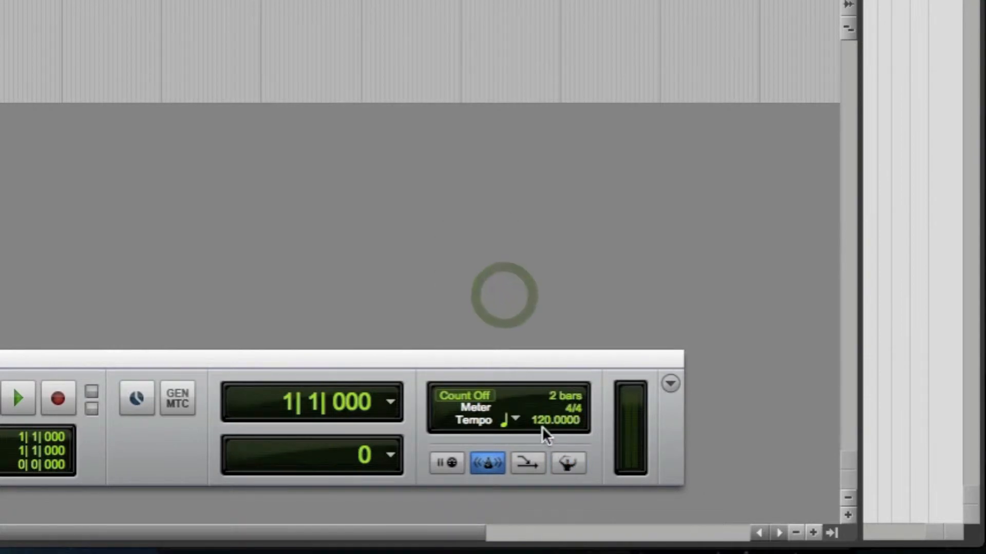
Step: Play the SwarGroove pattern once, stop, and reopen its plug-in window
double_click(557, 420)
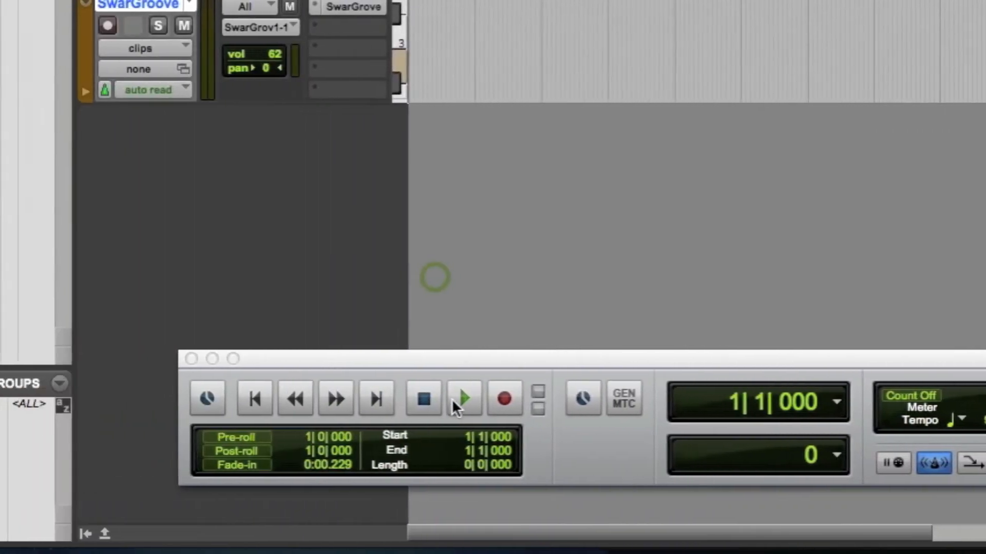
left_click(464, 397)
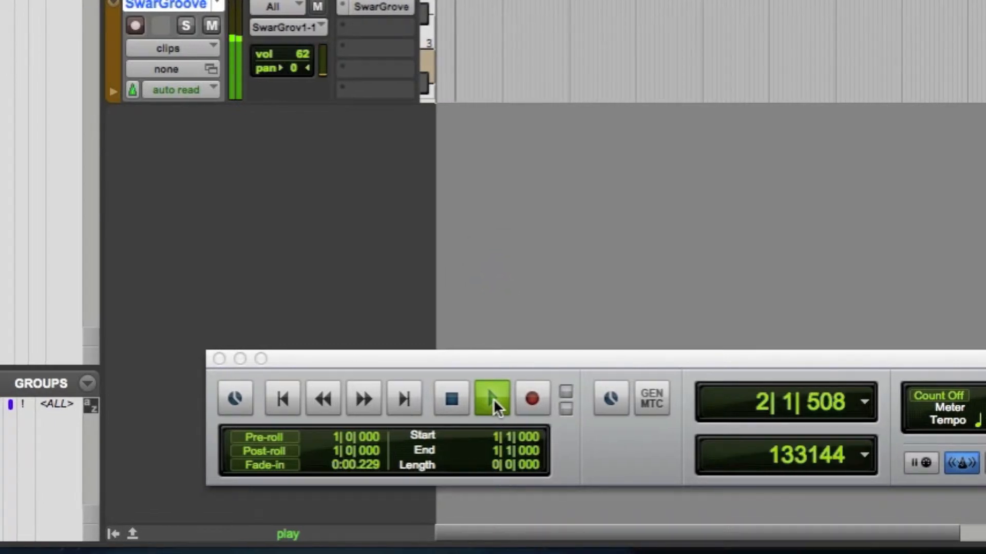
left_click(492, 398)
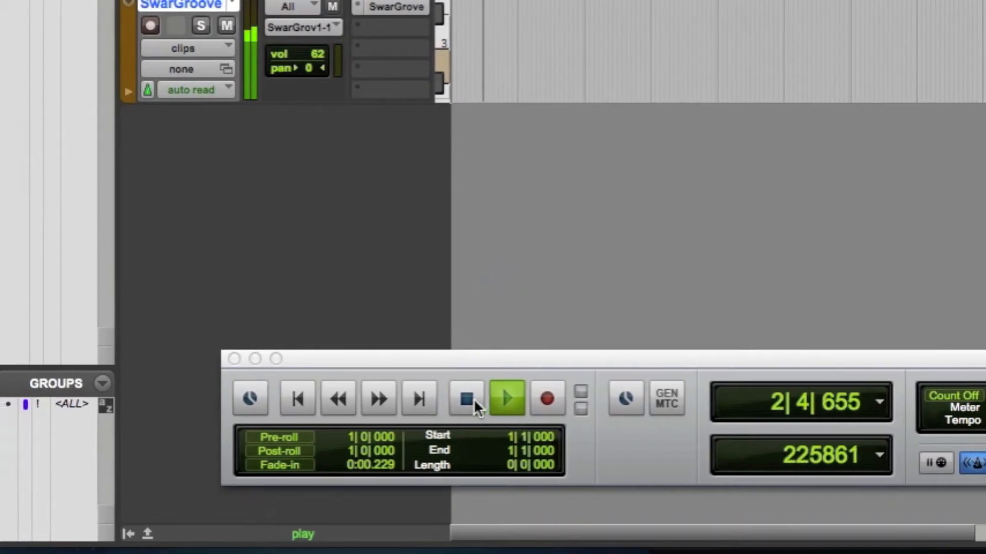
left_click(466, 399)
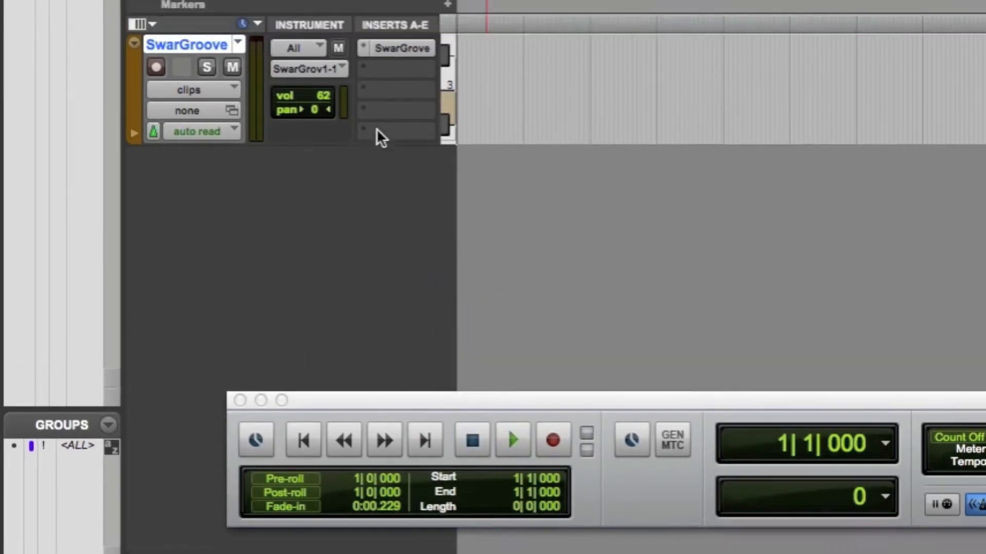
left_click(402, 47)
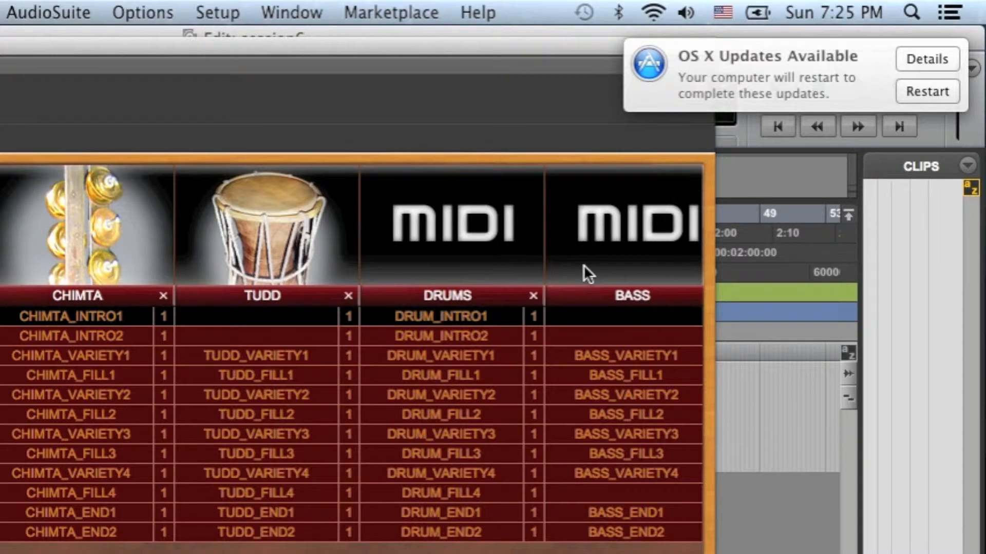
mouse_move(490, 258)
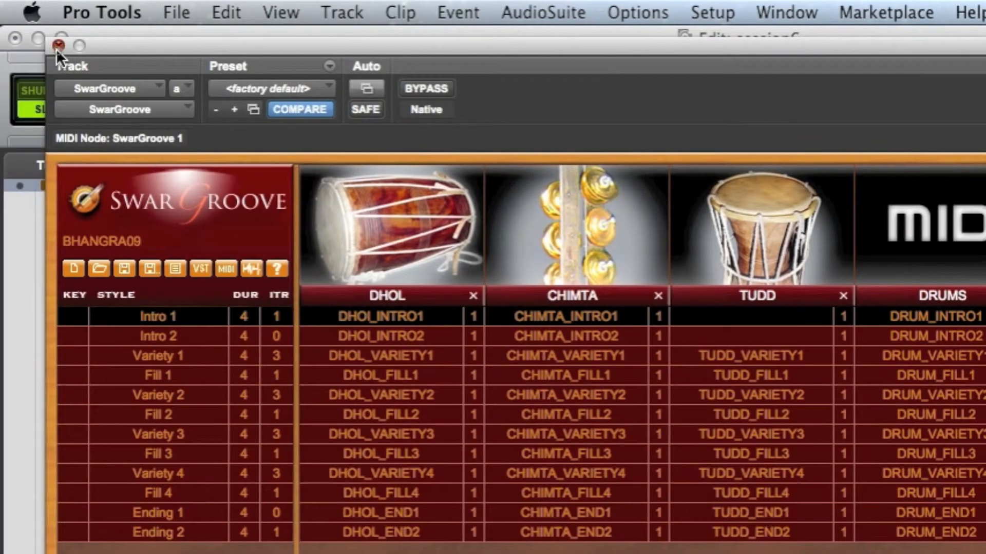
Step: Add two instrument tracks below SwarGroove, choosing Instrument Track type and channel format
left_click(342, 12)
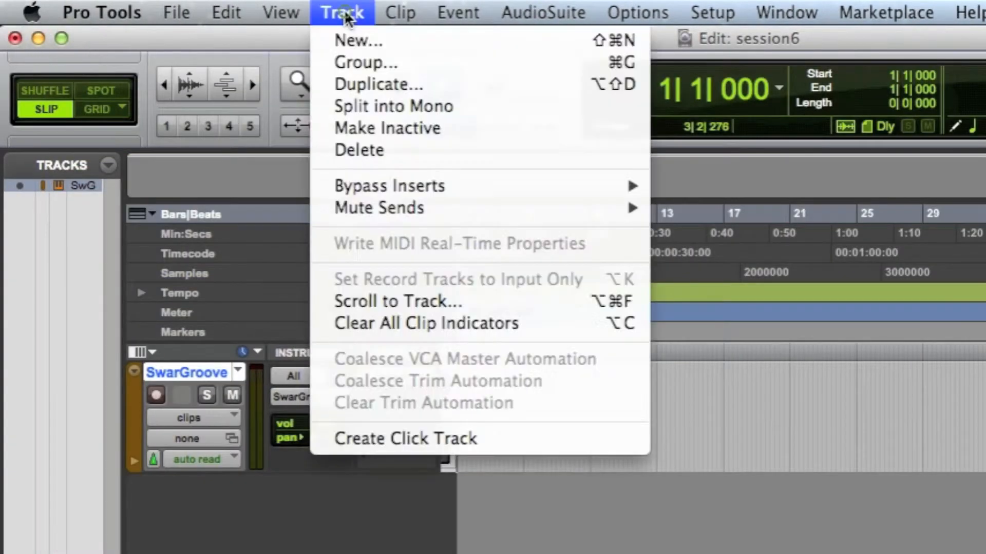
left_click(359, 42)
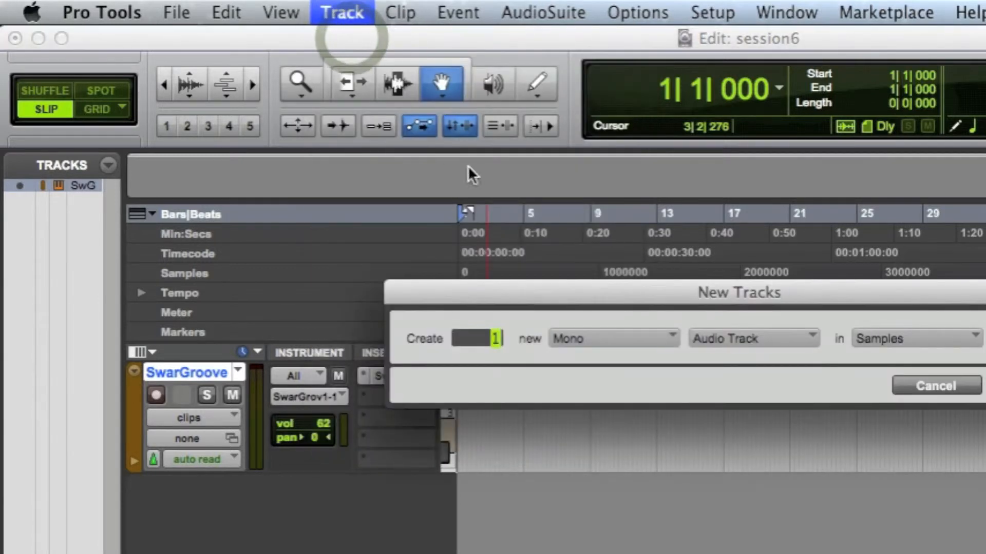
left_click(753, 337)
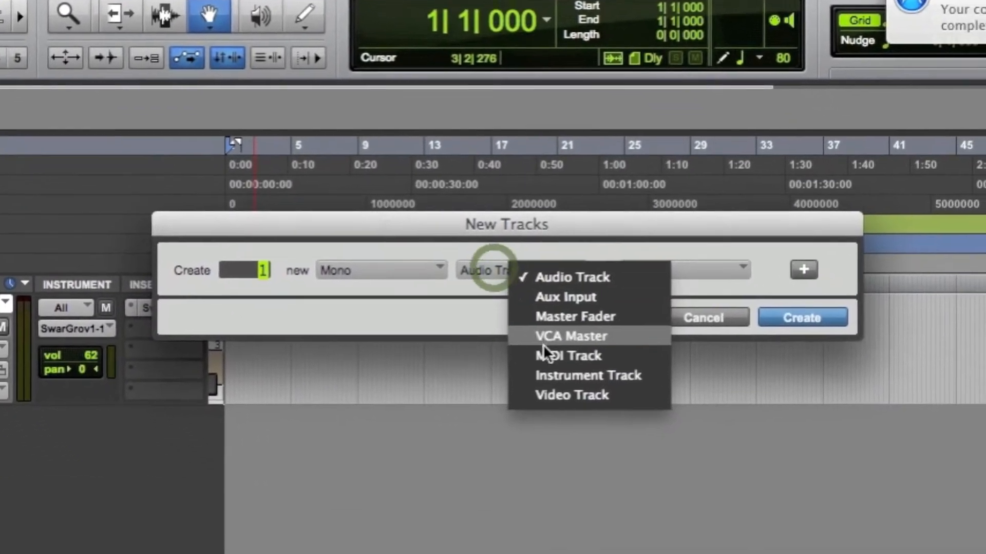
left_click(588, 375)
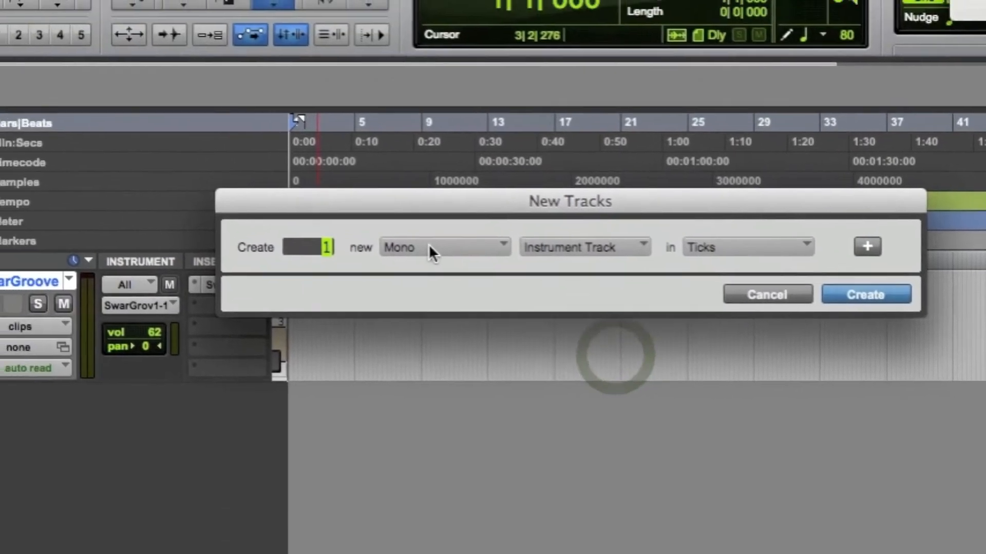
left_click(443, 247)
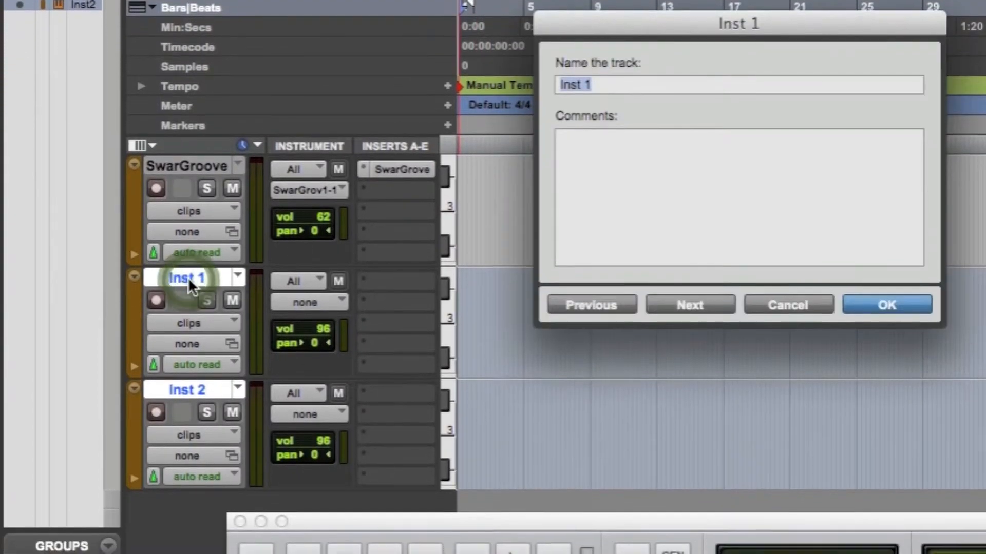
Step: Name the first new instrument track 'Drums' and move to the next track
type("Dru")
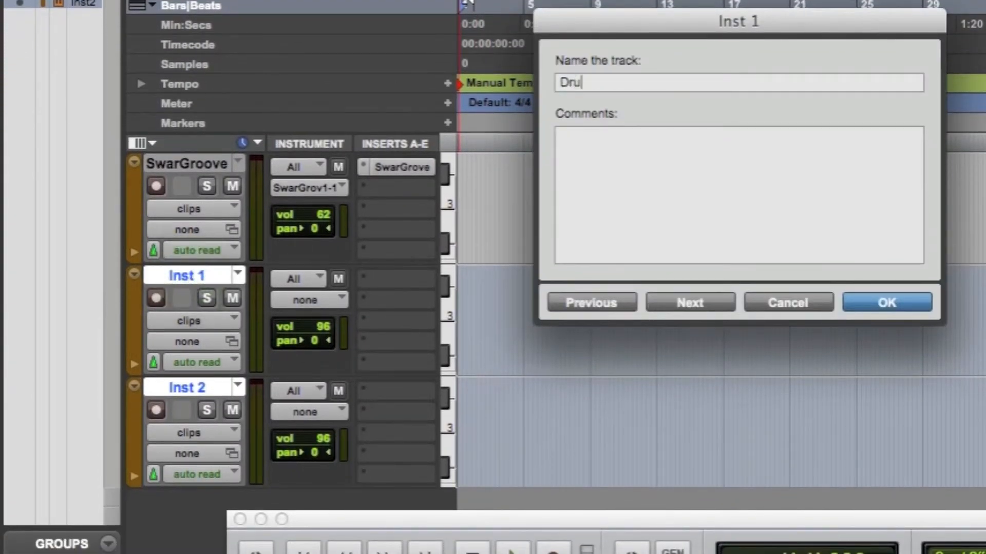
left_click(885, 302)
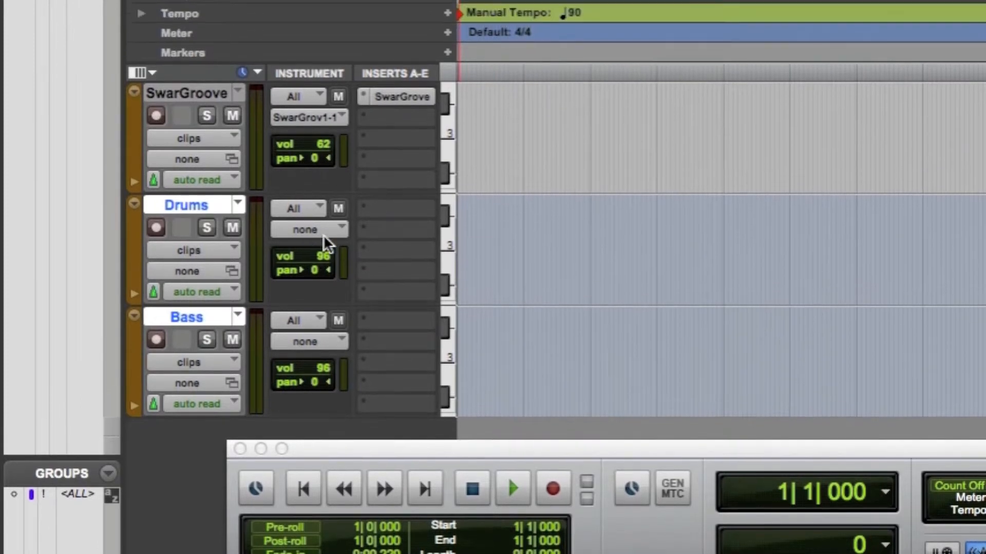
Step: Show the insert plug-in choices on the Drums track's first slot
left_click(396, 257)
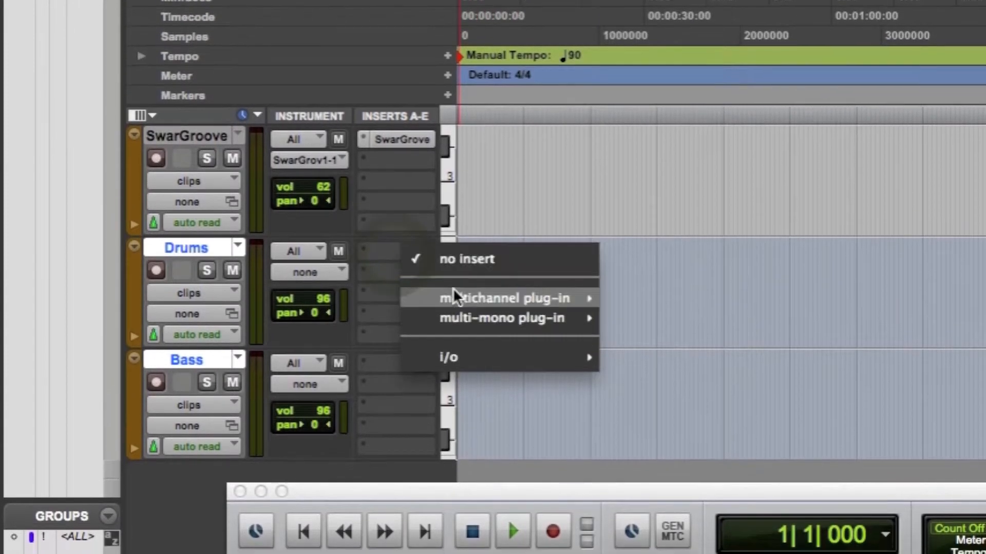
mouse_move(503, 297)
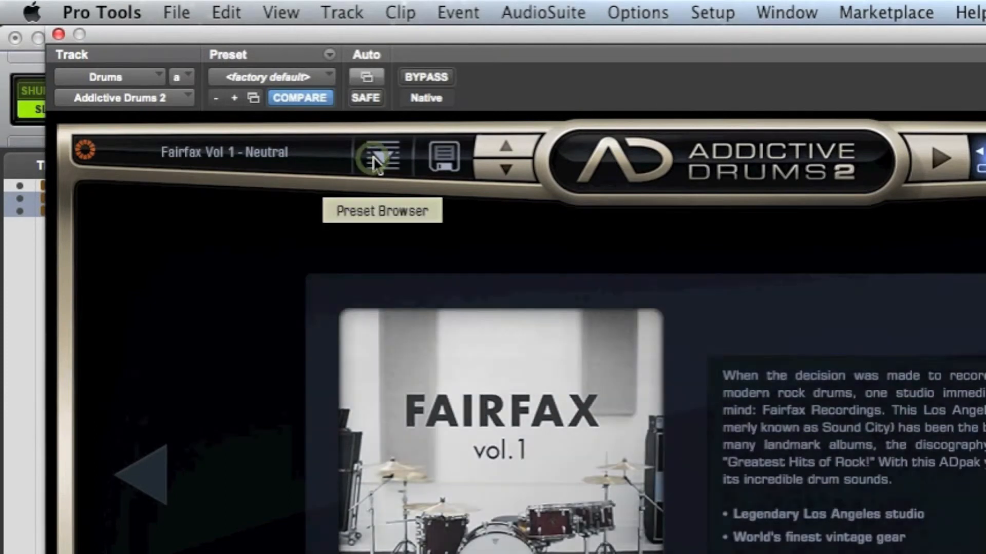
left_click(381, 158)
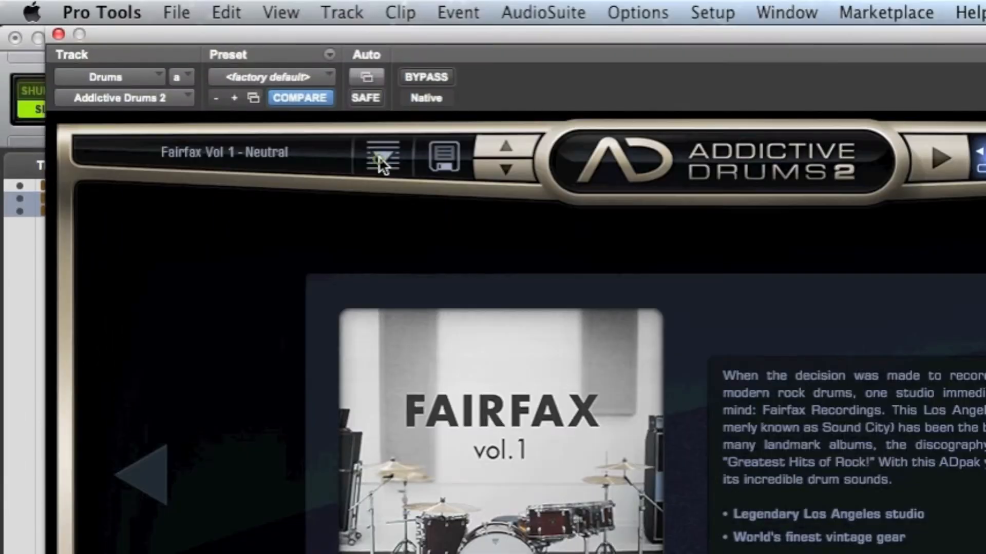
mouse_move(69, 53)
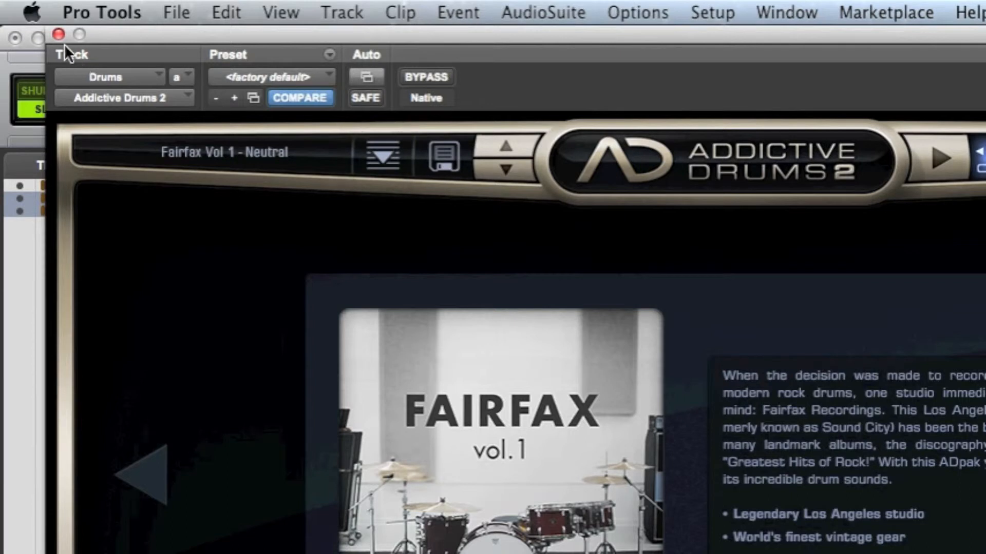
Step: Close Addictive Drums 2 and load Kontakt 5 with Scarbee Jay-Bass - Both on Bass
left_click(61, 34)
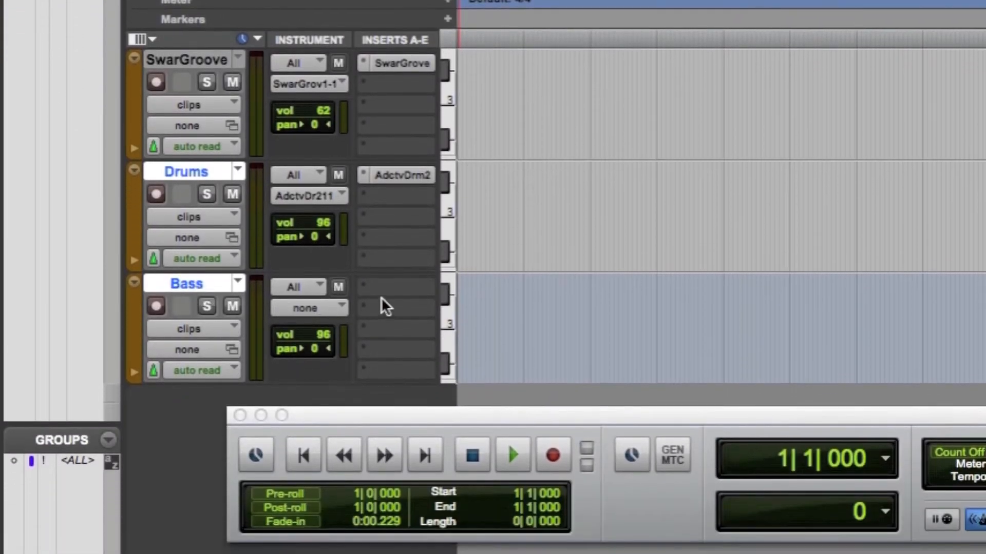
left_click(394, 293)
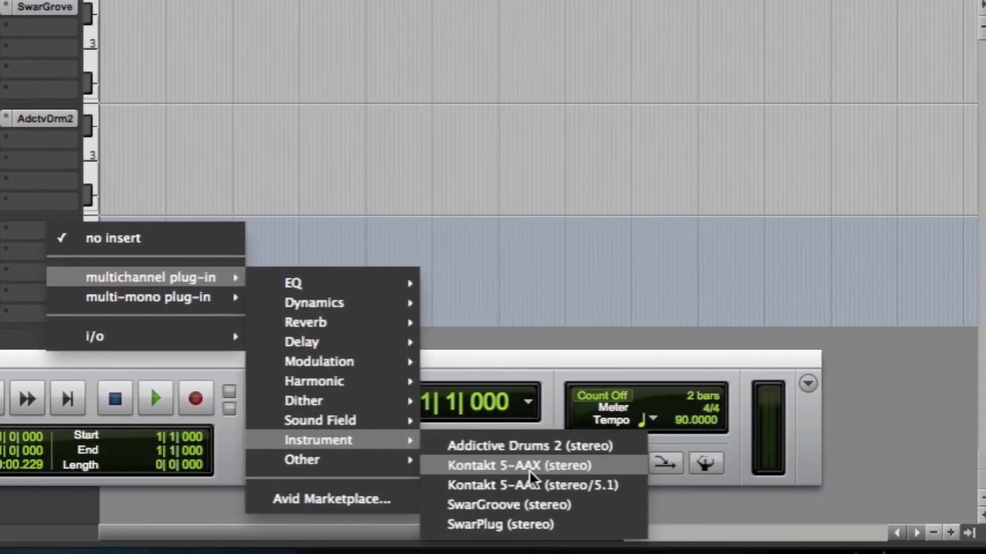
left_click(518, 466)
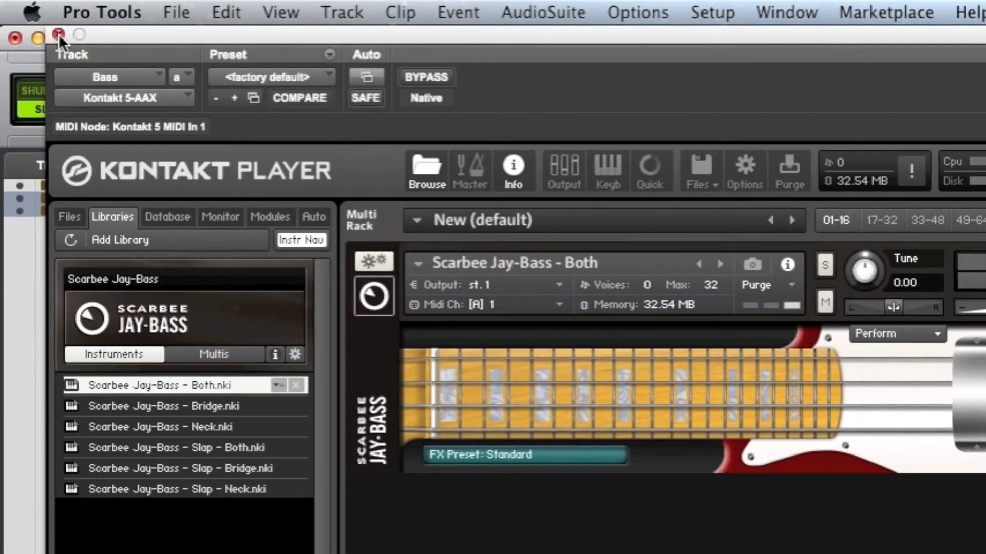
Step: Close Kontakt, record SwarGroove's output as MIDI-08 and MIDI-09, then close SwarGroove
left_click(59, 35)
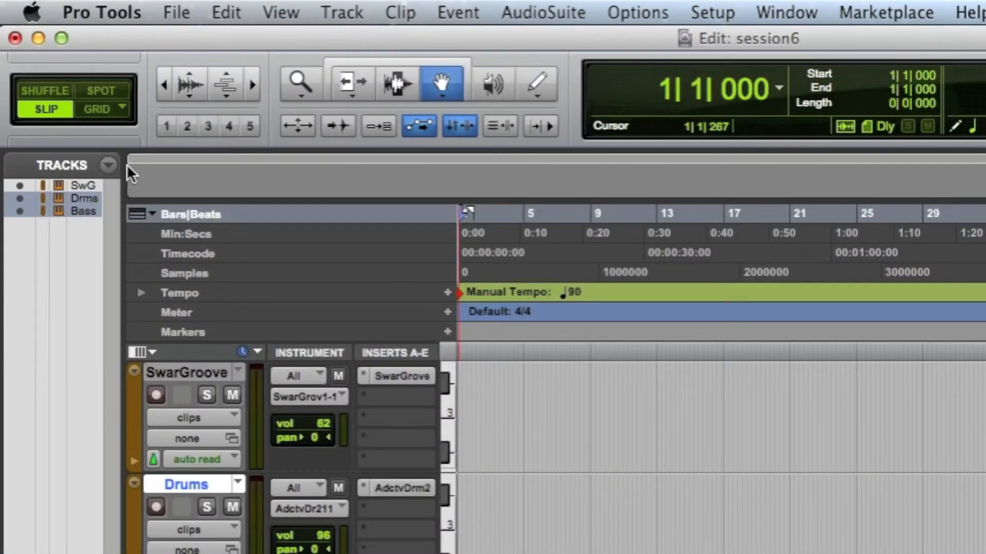
scroll("down", 3)
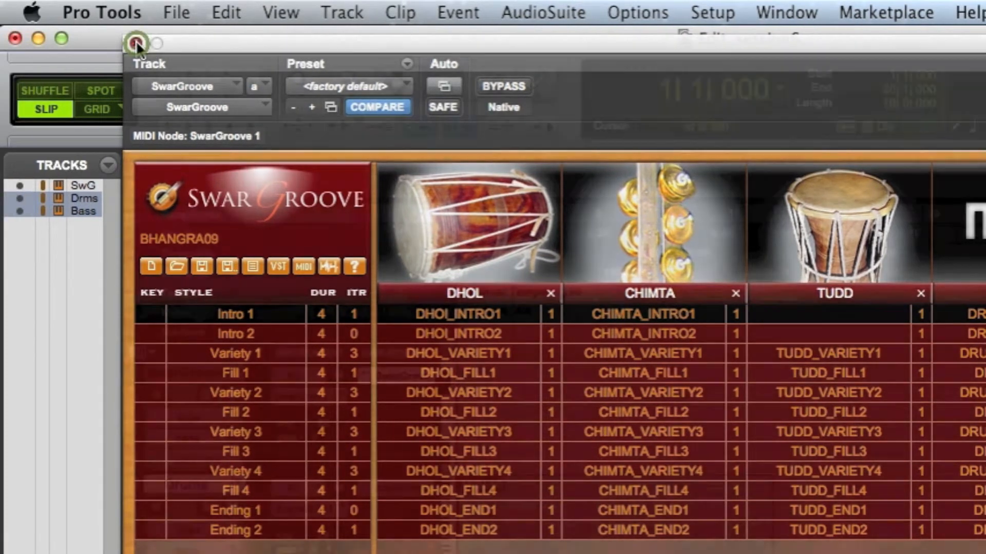
left_click(135, 43)
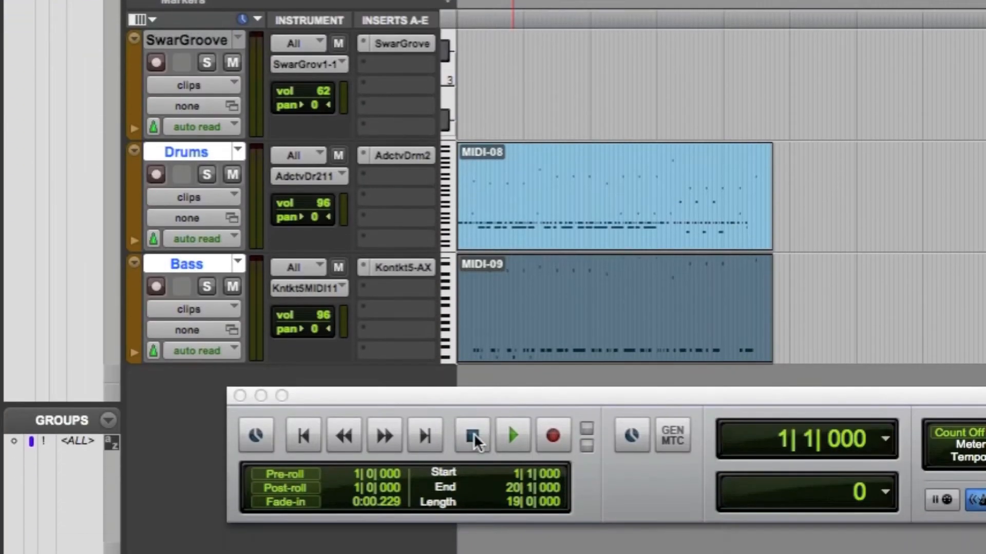
left_click(512, 435)
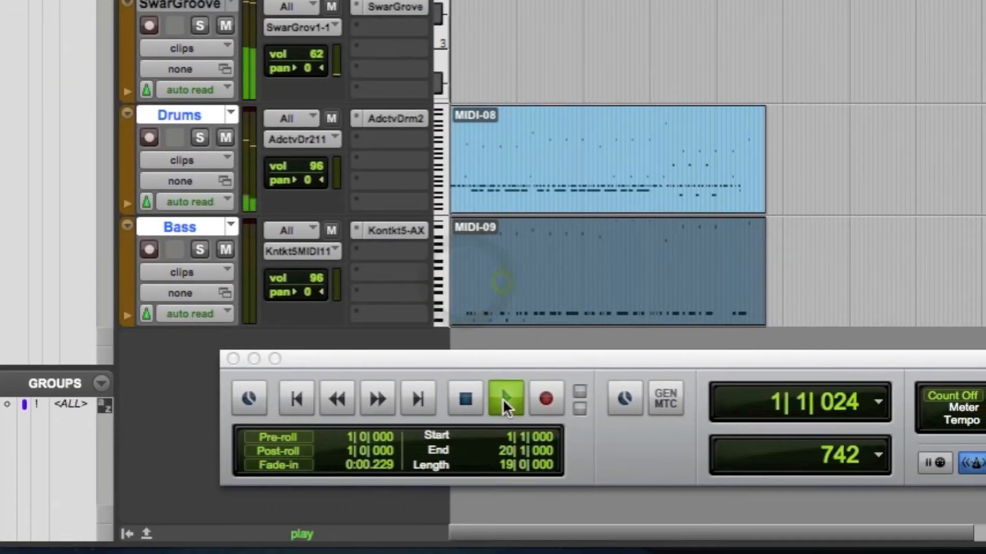
left_click(504, 399)
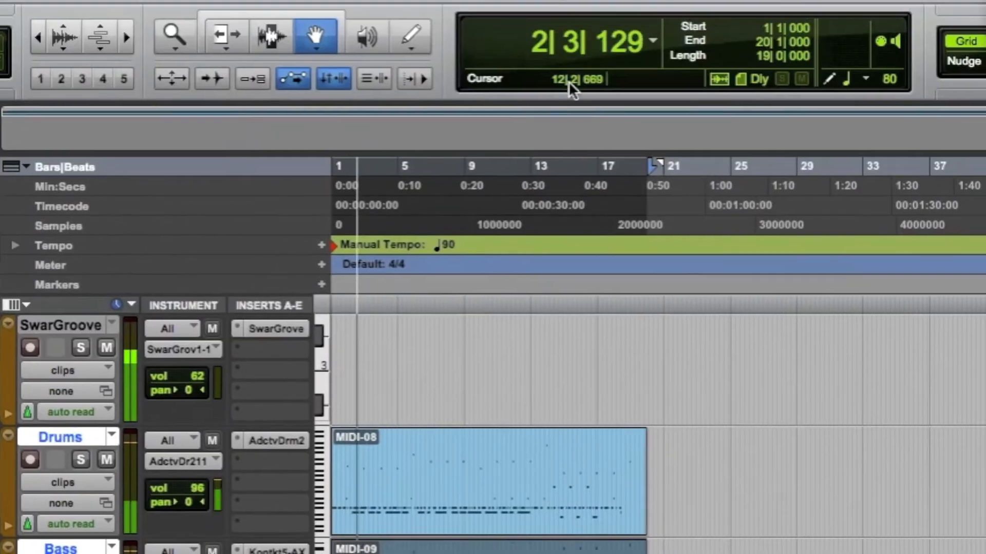
left_click(479, 12)
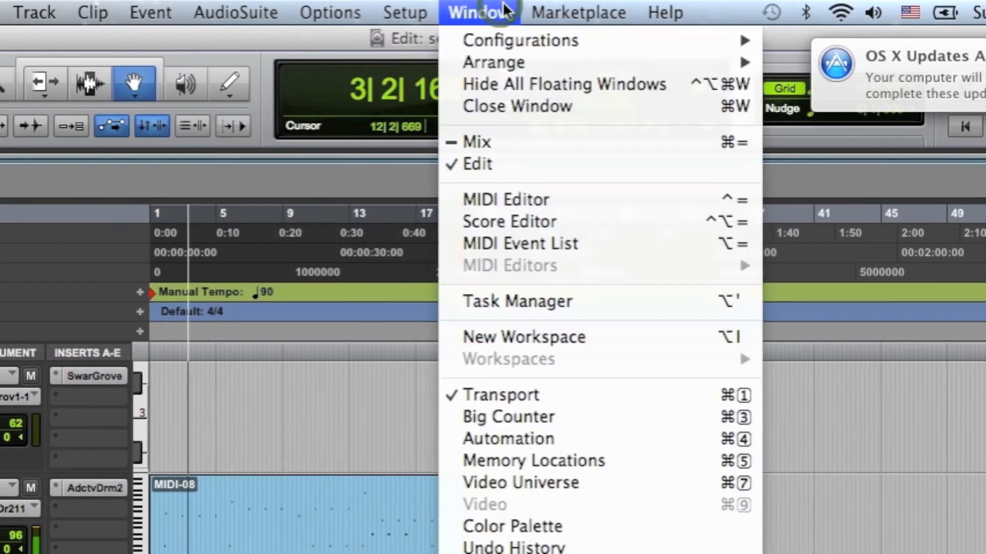
left_click(477, 141)
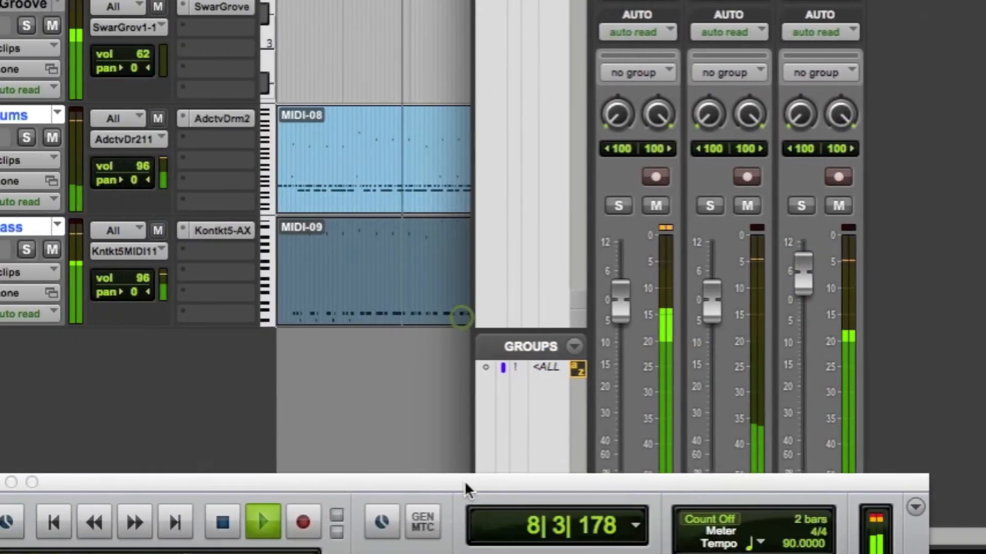
left_click(262, 521)
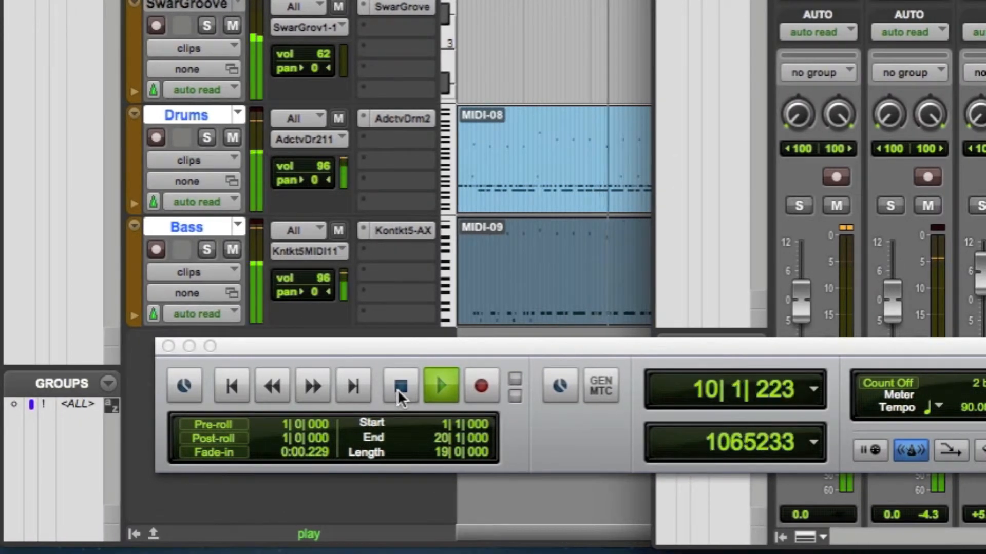
left_click(400, 385)
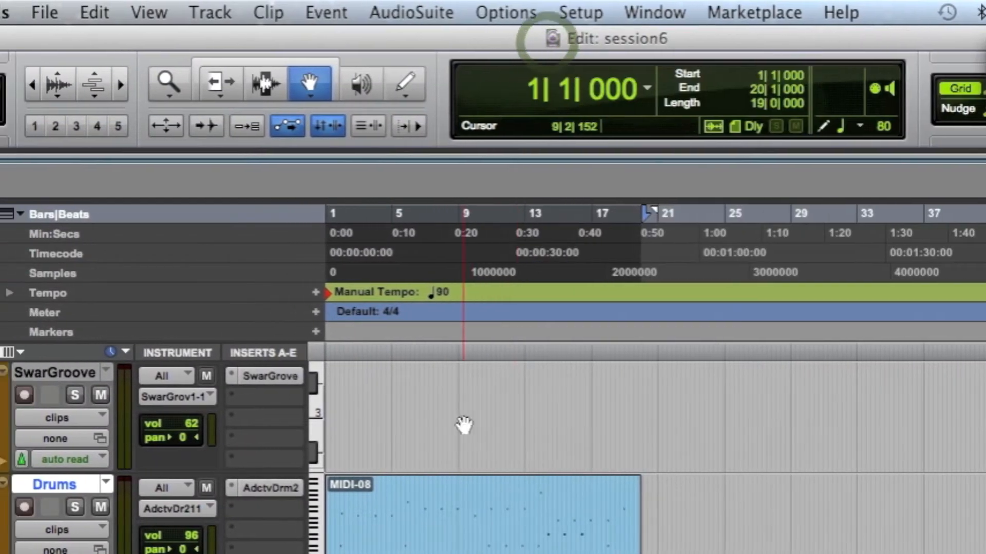
Step: Start adding another new track from the Track menu and pick its track type
scroll("down", 3)
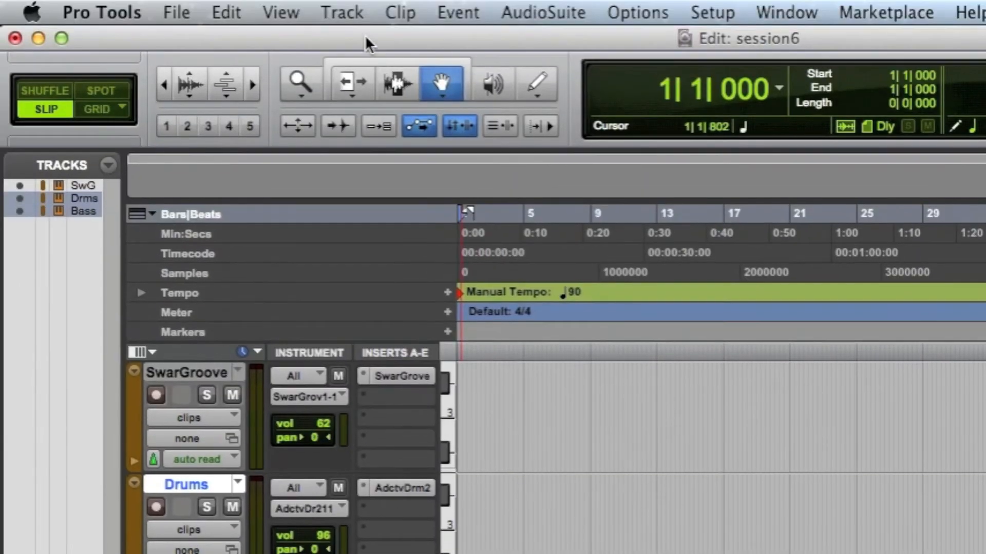
left_click(341, 12)
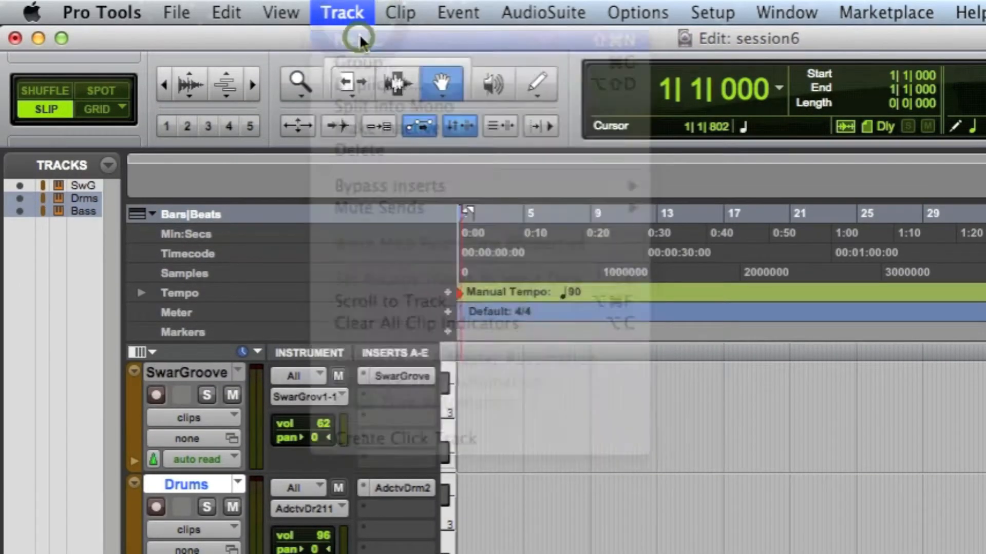
left_click(537, 317)
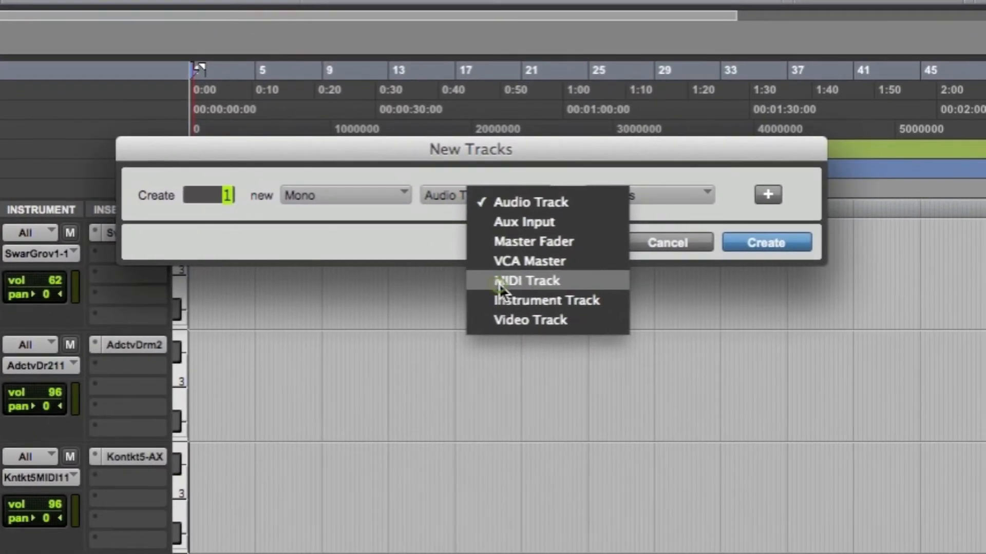
left_click(527, 281)
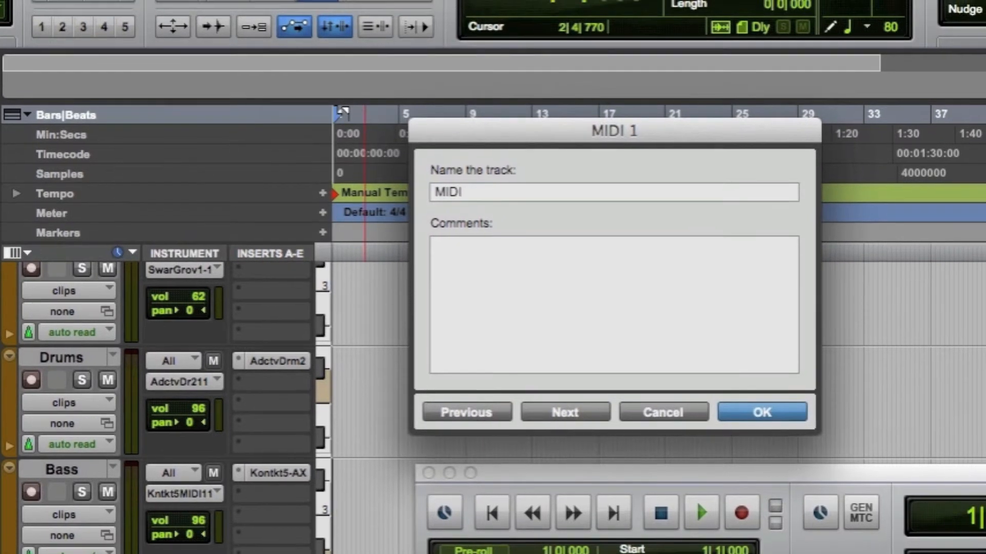
Step: Keep MIDI 1's default name and rename the second MIDI track to MIDIBASS
left_click(761, 412)
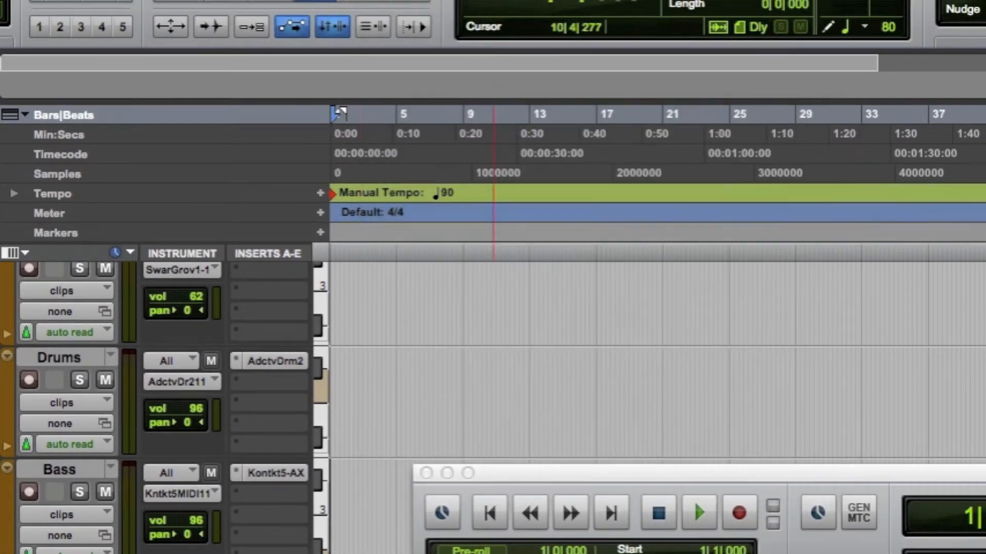
scroll("down", 3)
type("M")
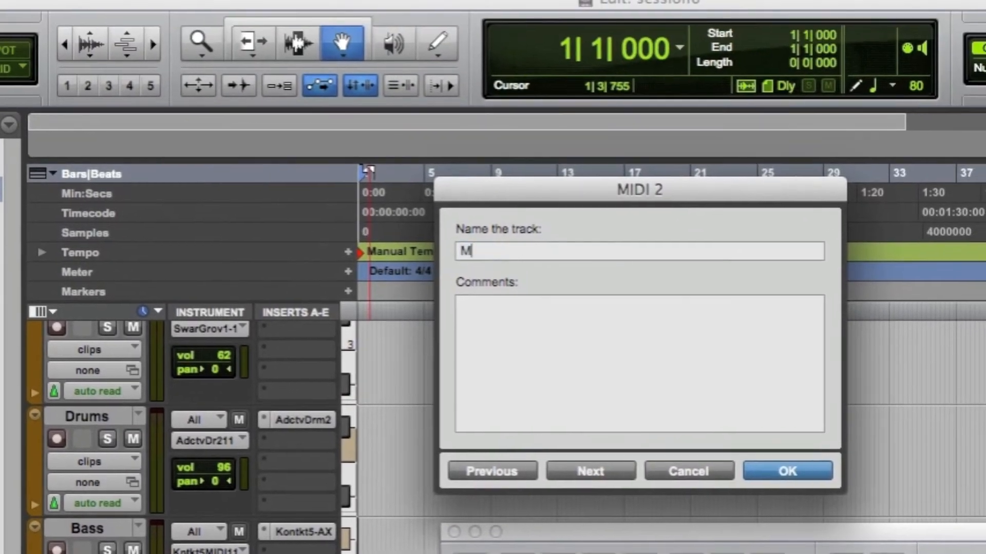
type("IDIBASS")
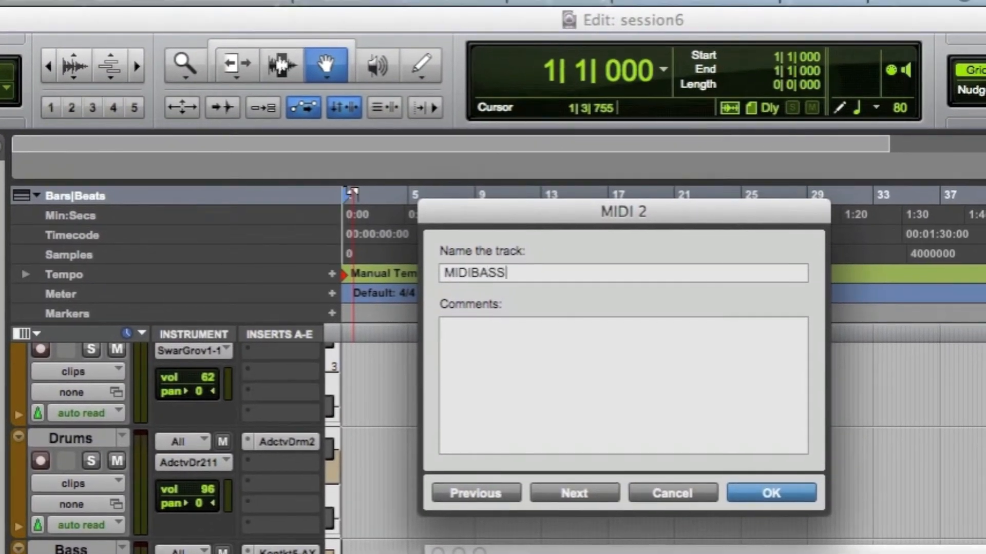
left_click(770, 493)
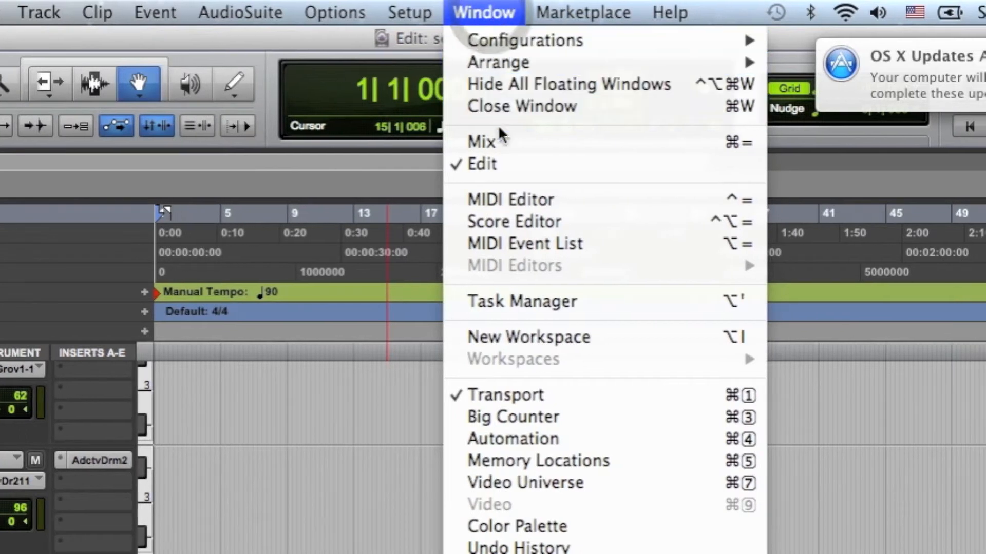
Step: Open the Mix window to view the MIDIDRUM and MIDIBASS channel strips
left_click(484, 142)
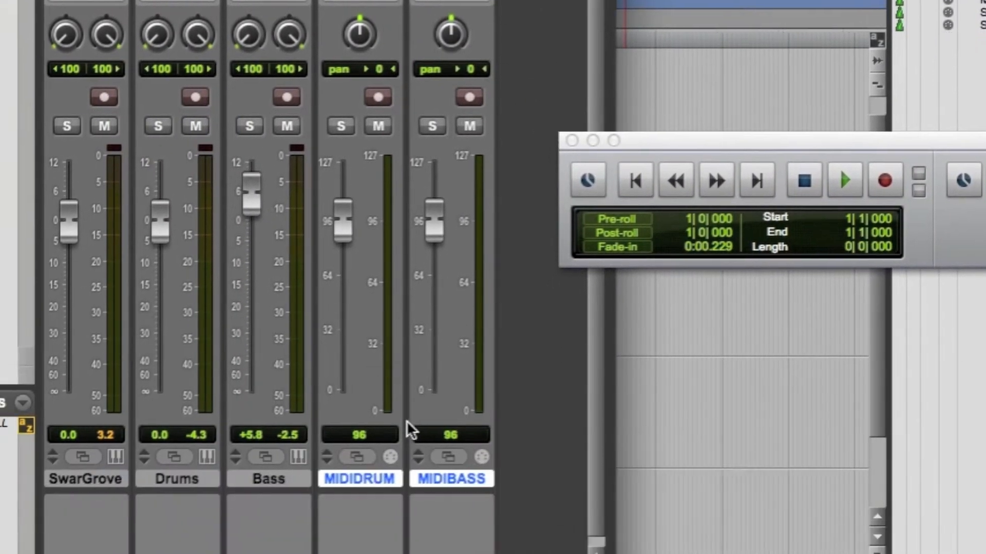
scroll("down", 3)
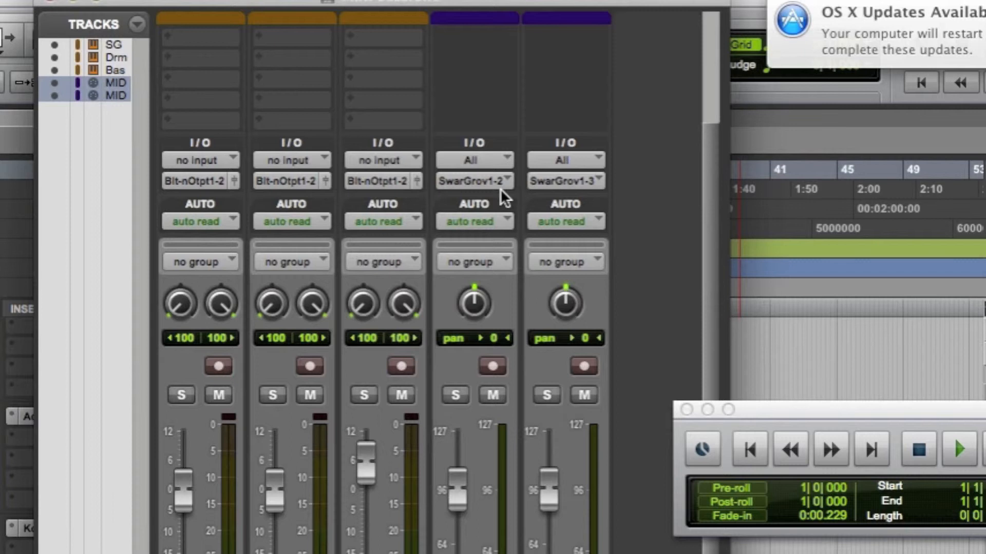
Step: Route MIDIDRUM from SwarGroove channel 10 to Addictive Drums 2, and MIDIBASS to Kontakt 5 channel 1
left_click(475, 181)
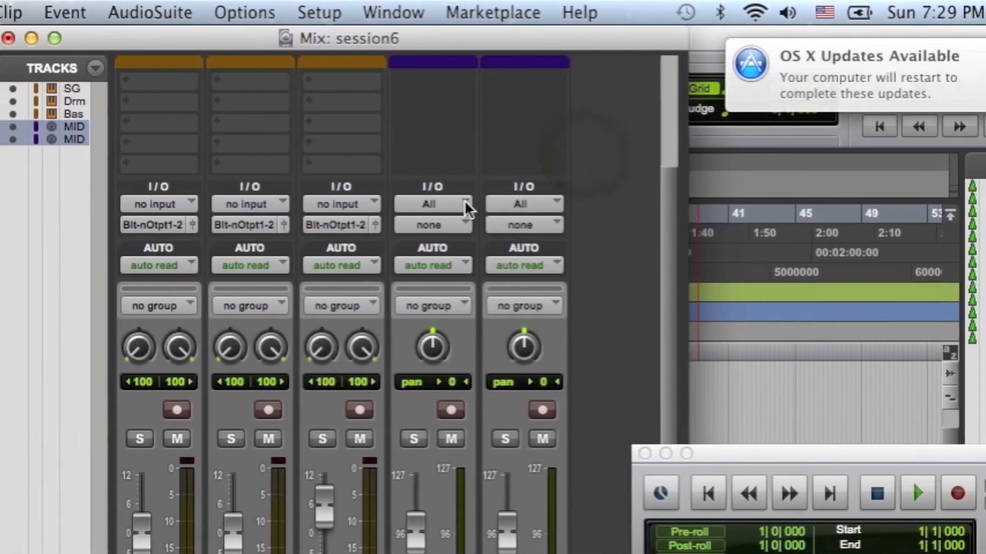
left_click(466, 204)
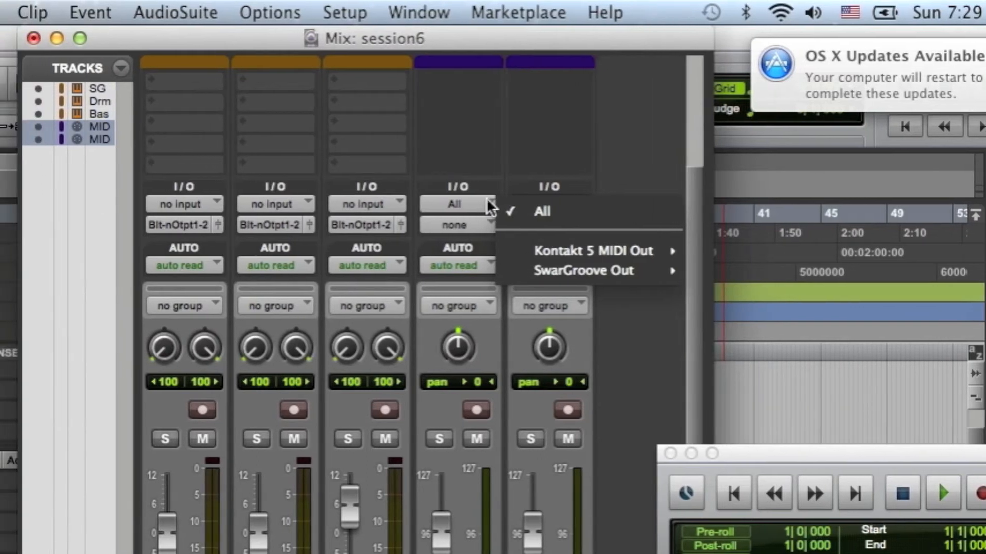
mouse_move(591, 251)
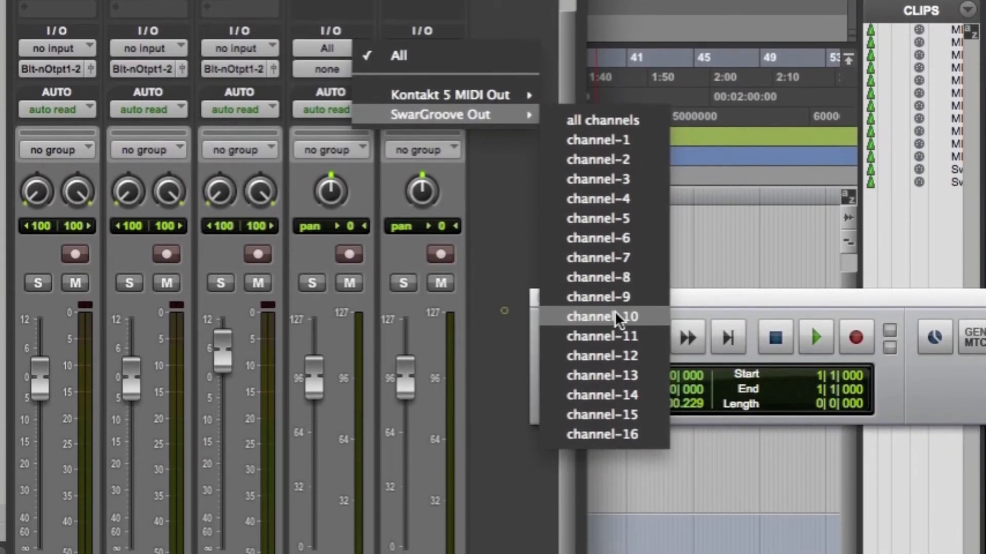
left_click(603, 317)
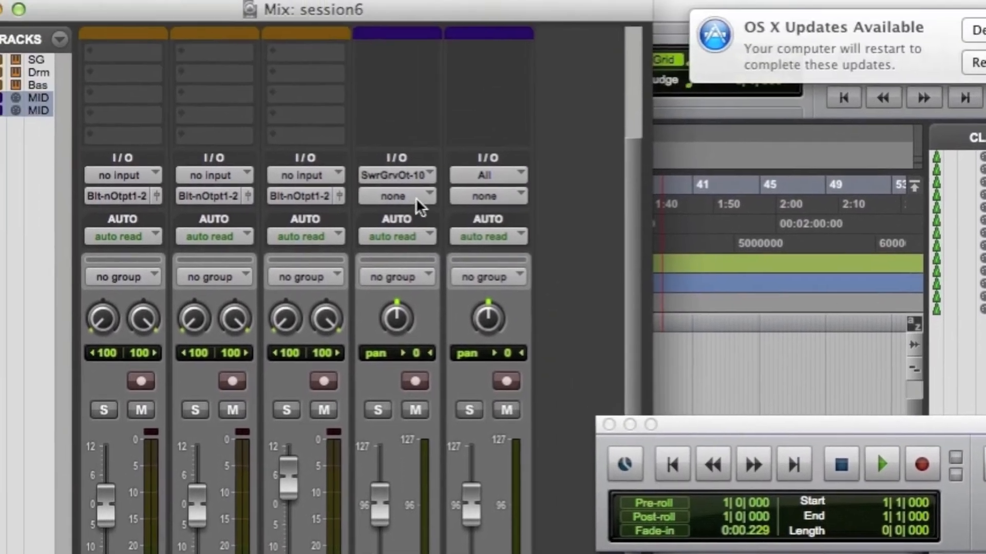
left_click(392, 196)
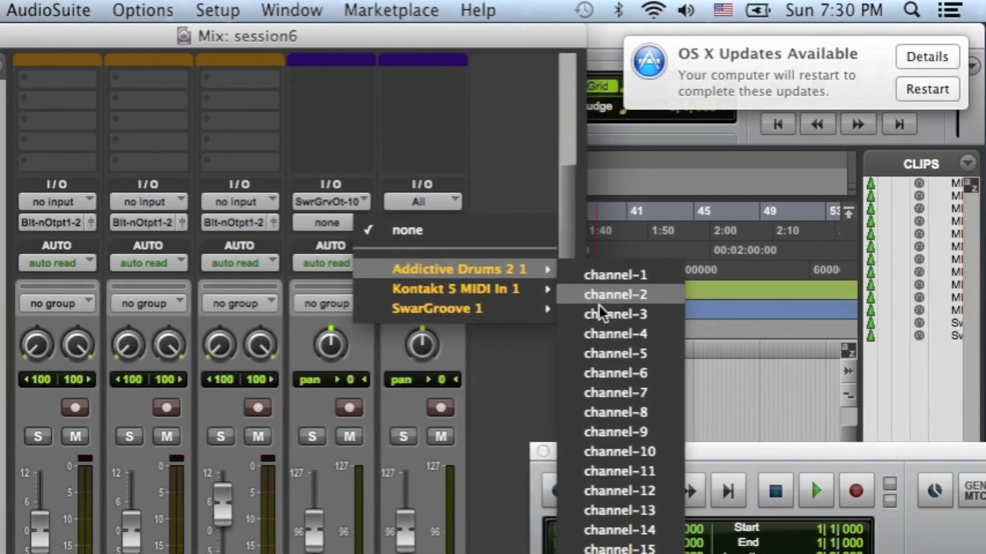
left_click(614, 294)
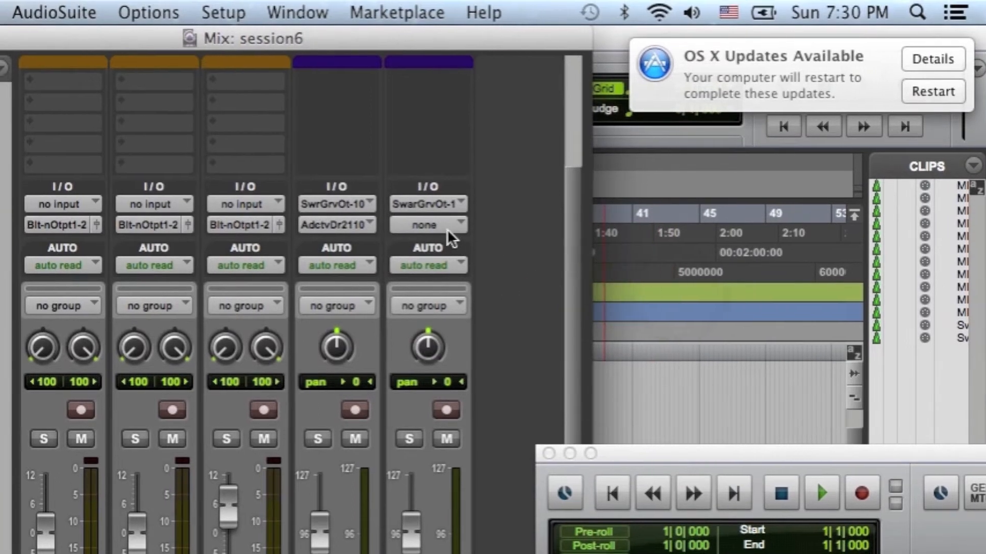
left_click(427, 224)
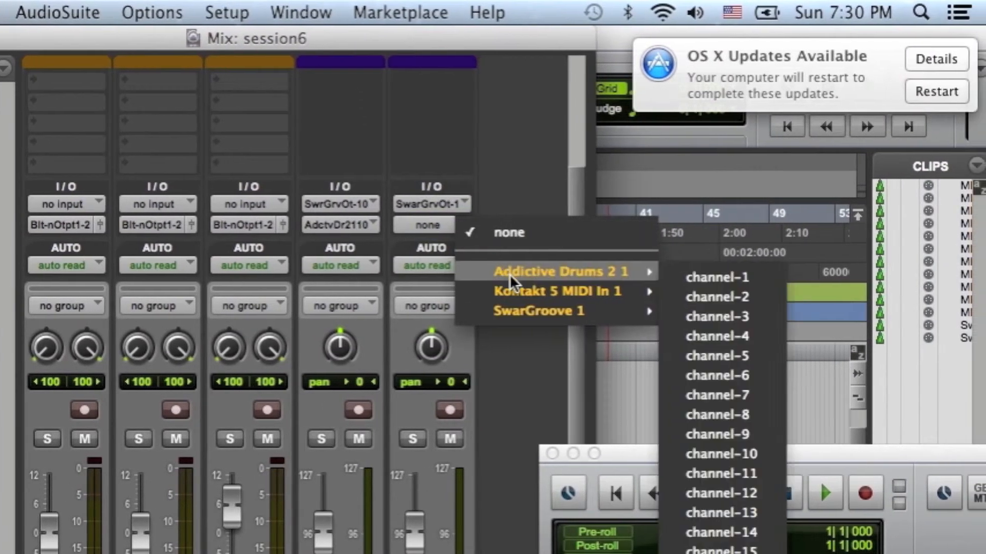
mouse_move(557, 284)
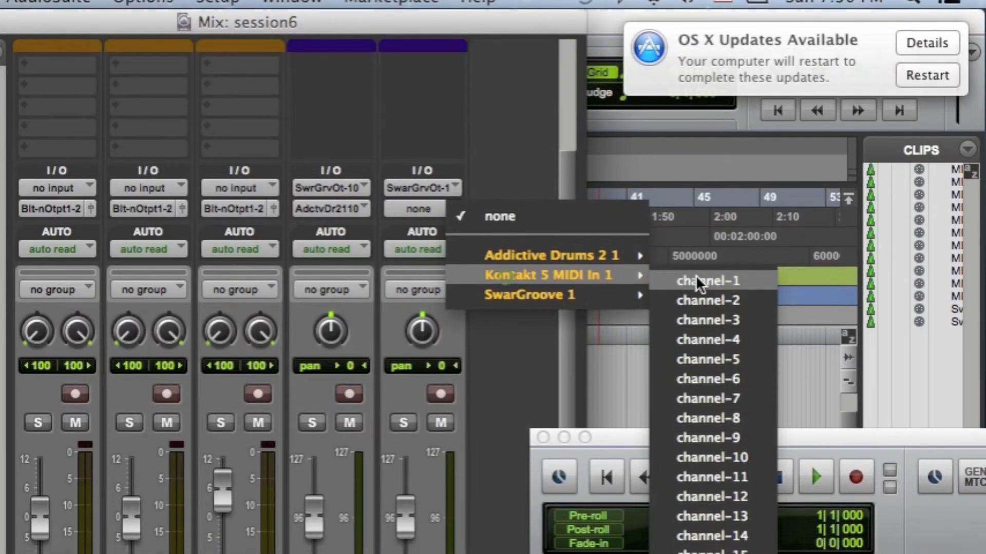
left_click(709, 281)
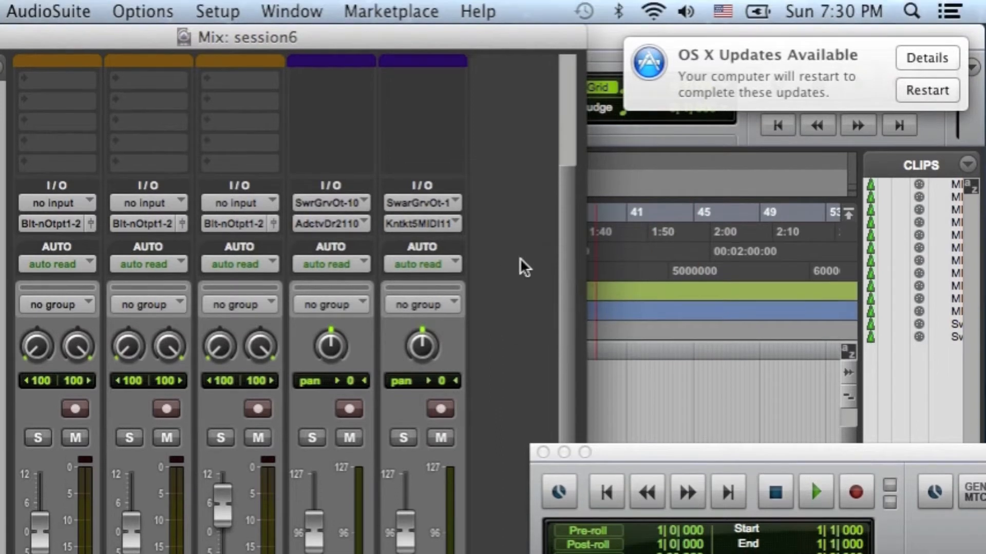
mouse_move(501, 267)
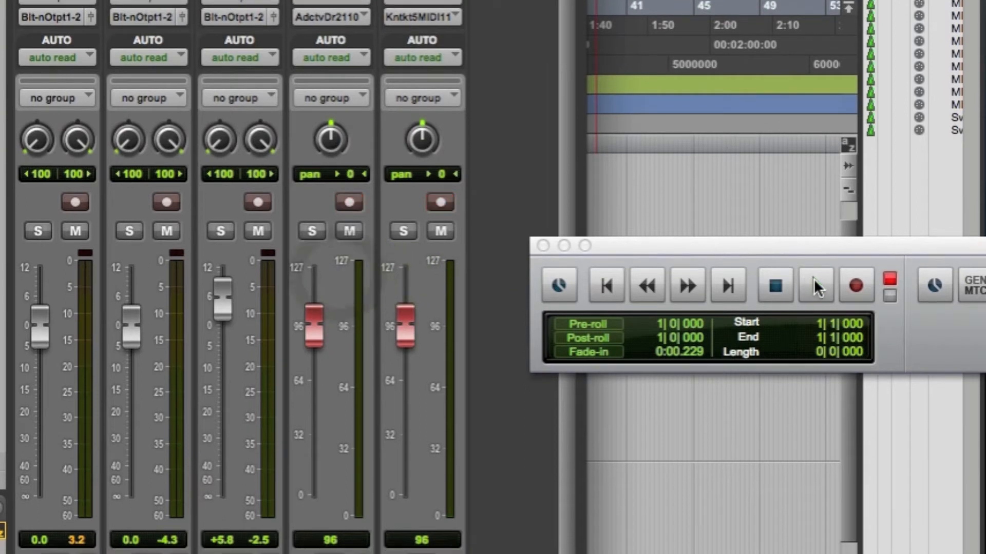
Step: Play the session, watch the Drums and Bass meters, then stop playback
left_click(814, 284)
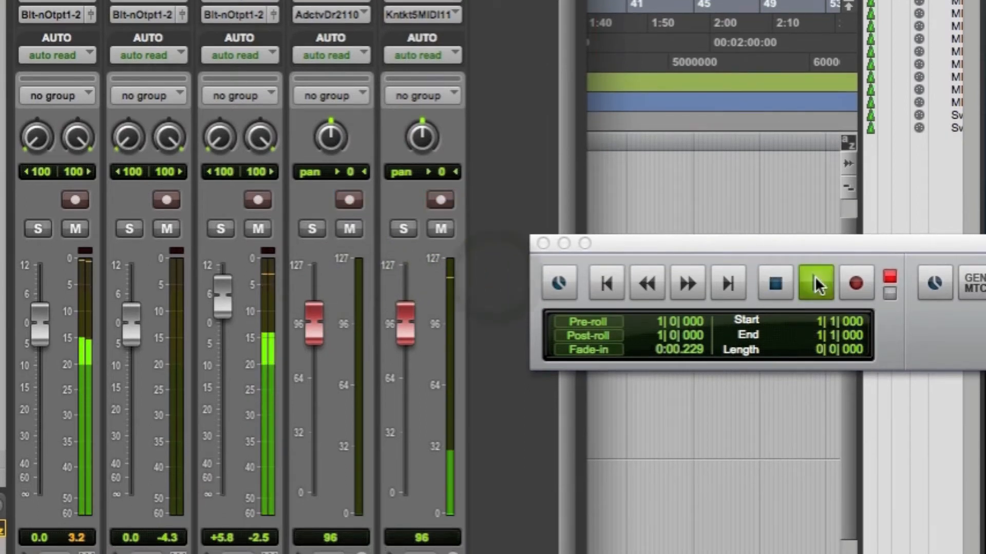
left_click(815, 282)
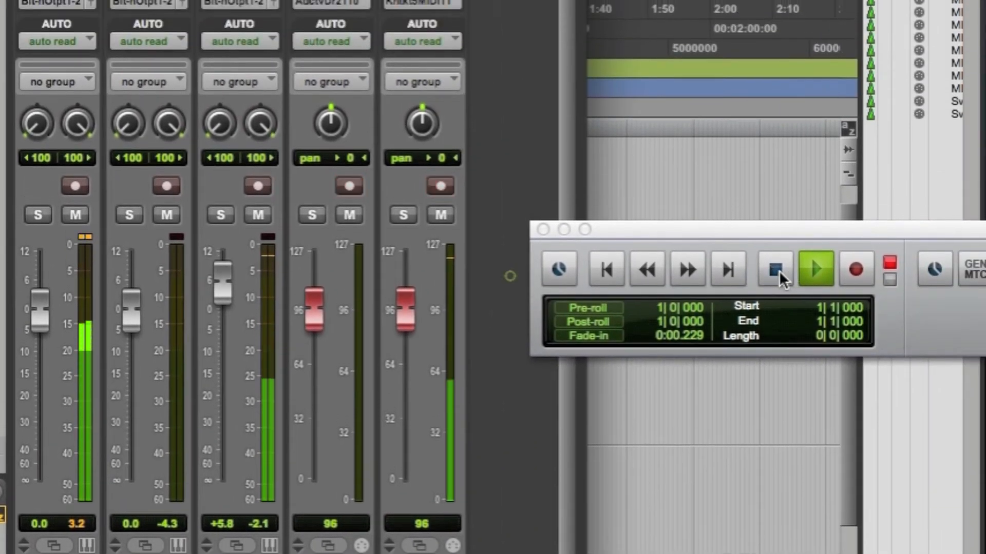
left_click(775, 273)
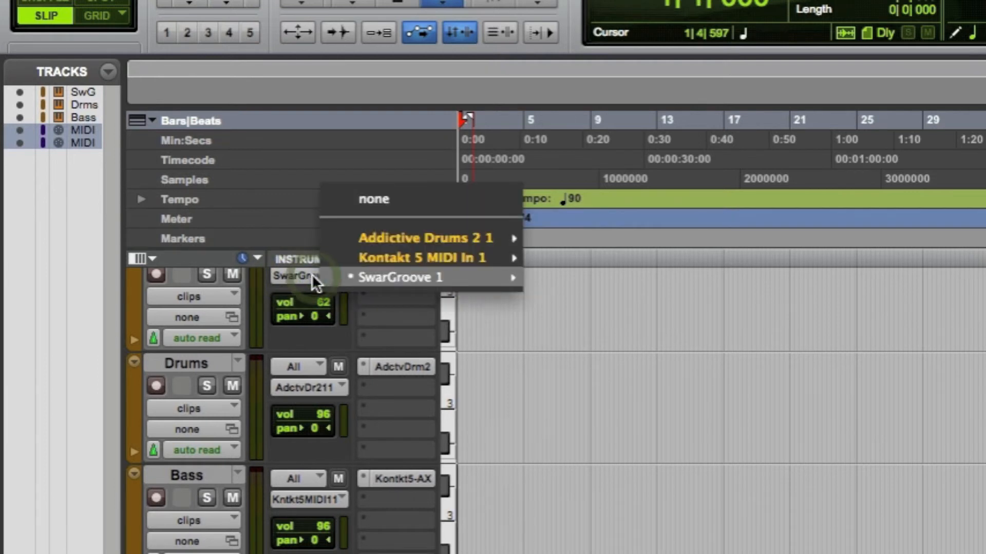
Step: Open SwarGroove and change the DRUMS track's MIDI channel to 10 in Track Properties
left_click(400, 277)
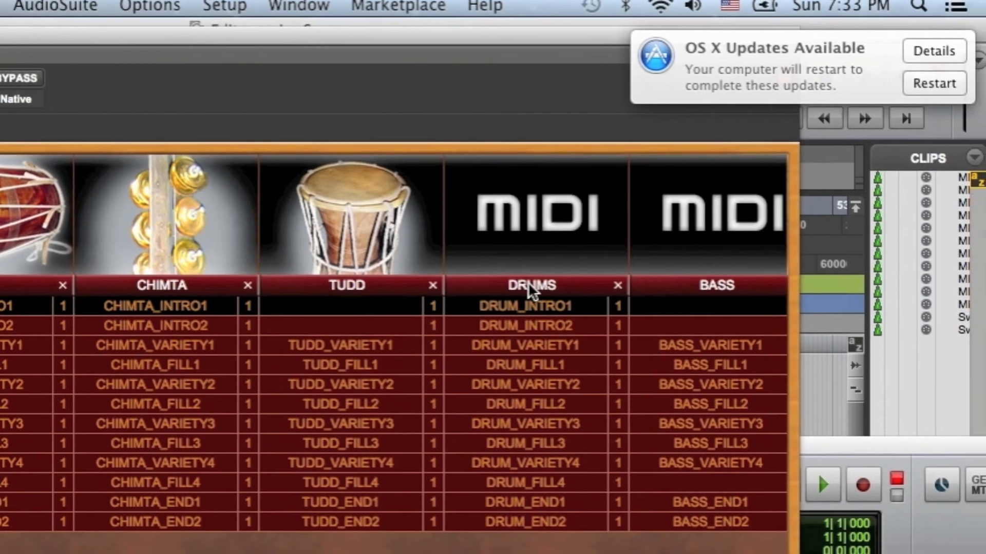
double_click(531, 286)
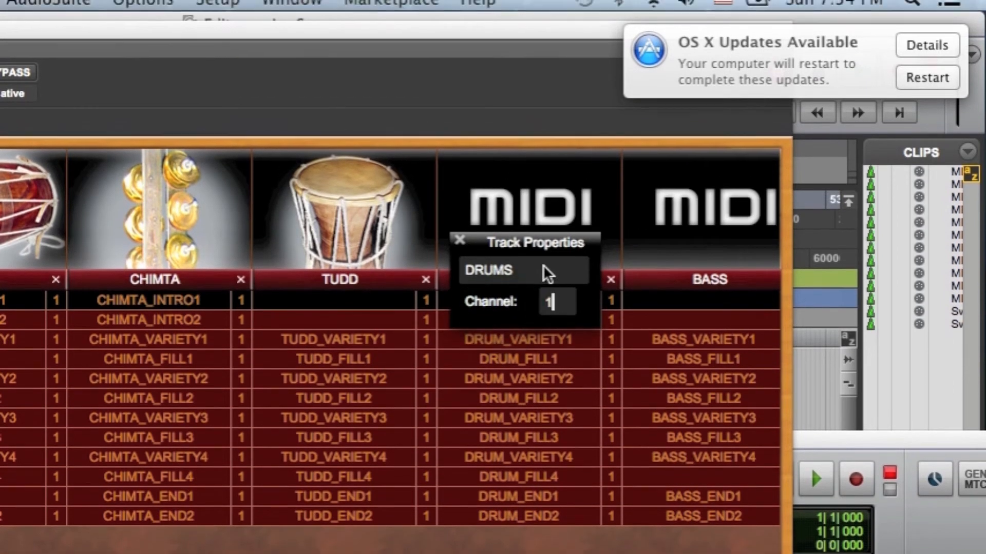
type("0")
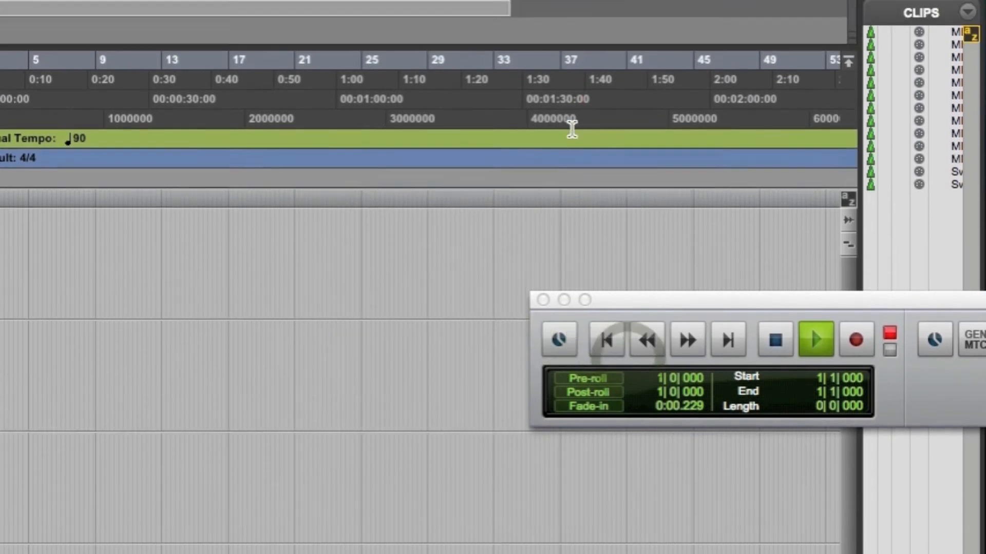
Step: Switch to the Mix window, stop playback, and reopen SwarGroove showing BHANGRA09
left_click(458, 12)
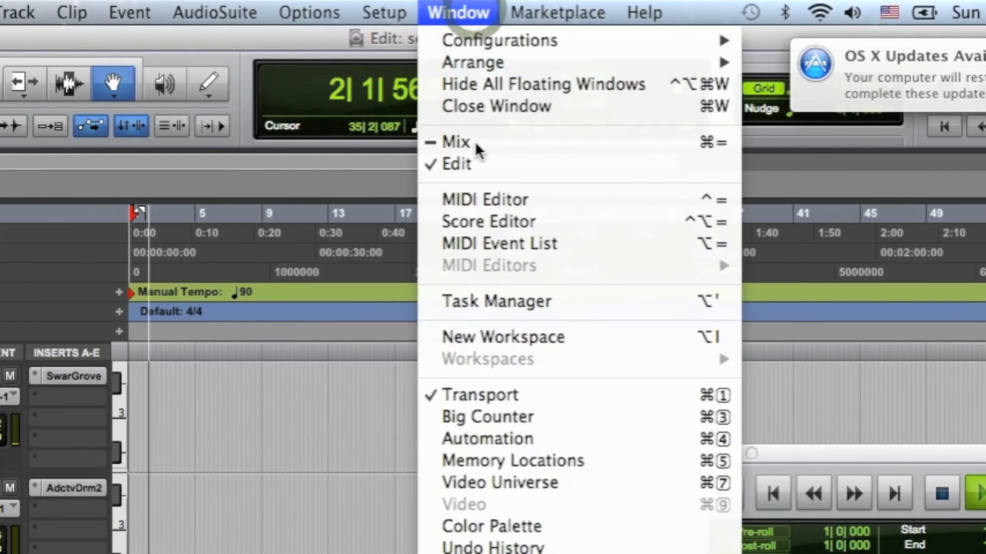
mouse_move(494, 142)
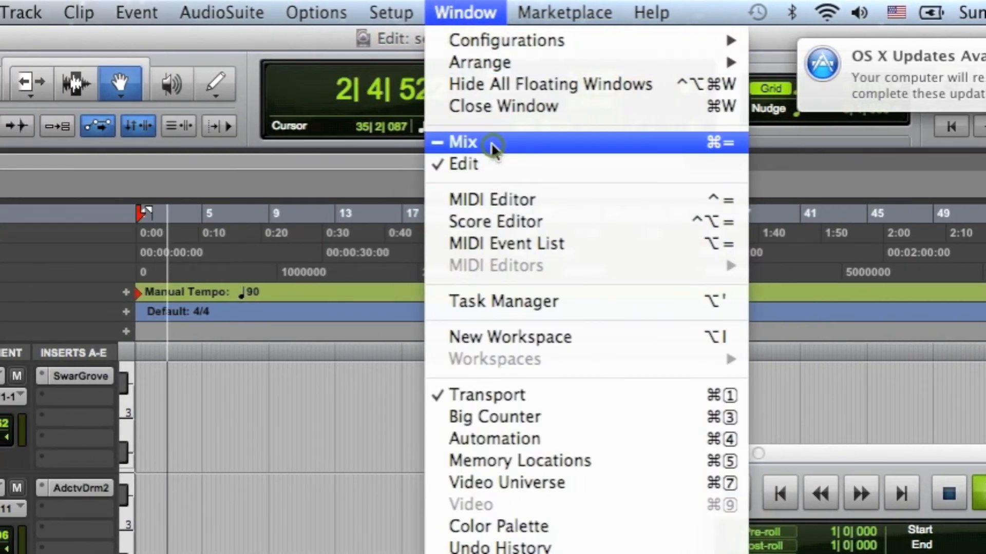
left_click(463, 142)
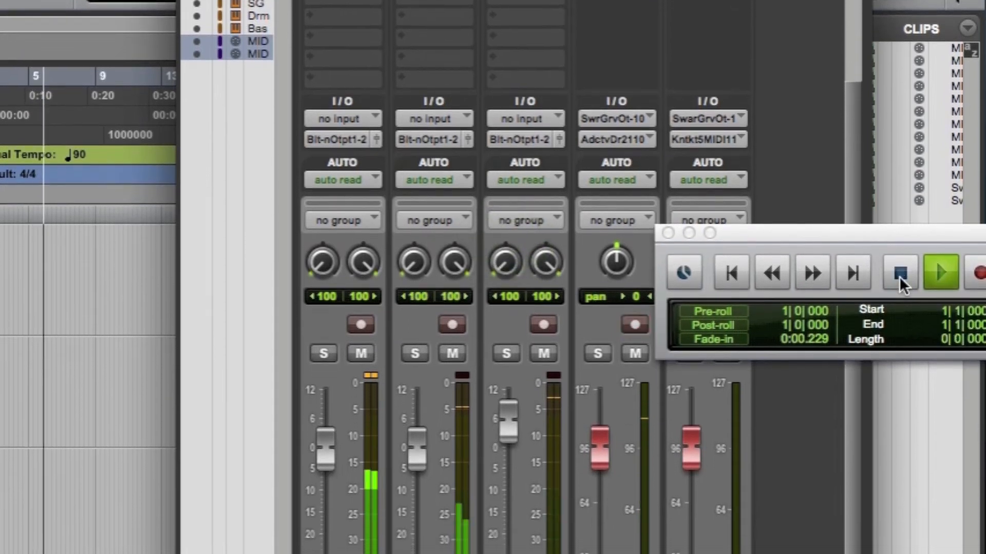
left_click(899, 271)
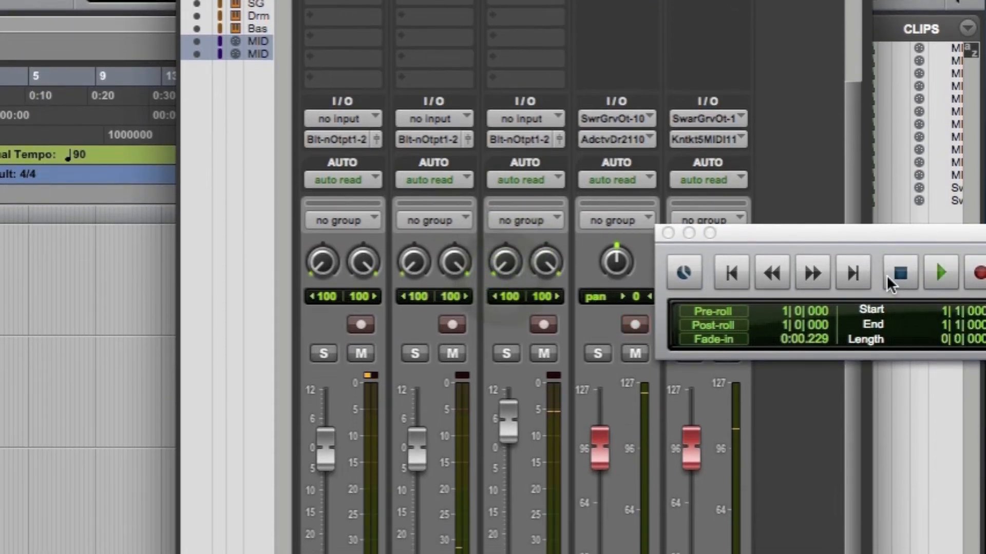
scroll("down", 3)
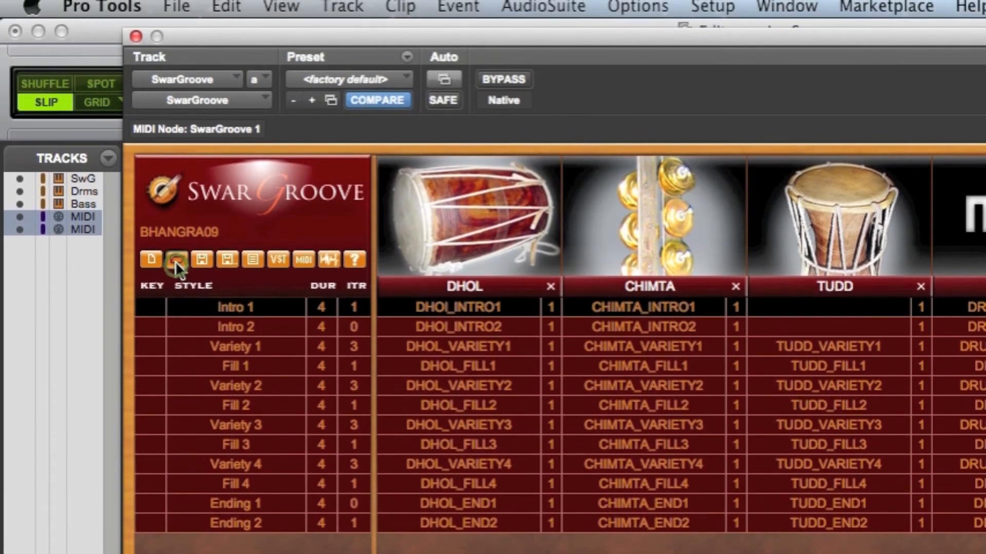
Step: Load a different groove style into SwarGroove and check the DRUMS track's MIDI channel
left_click(177, 260)
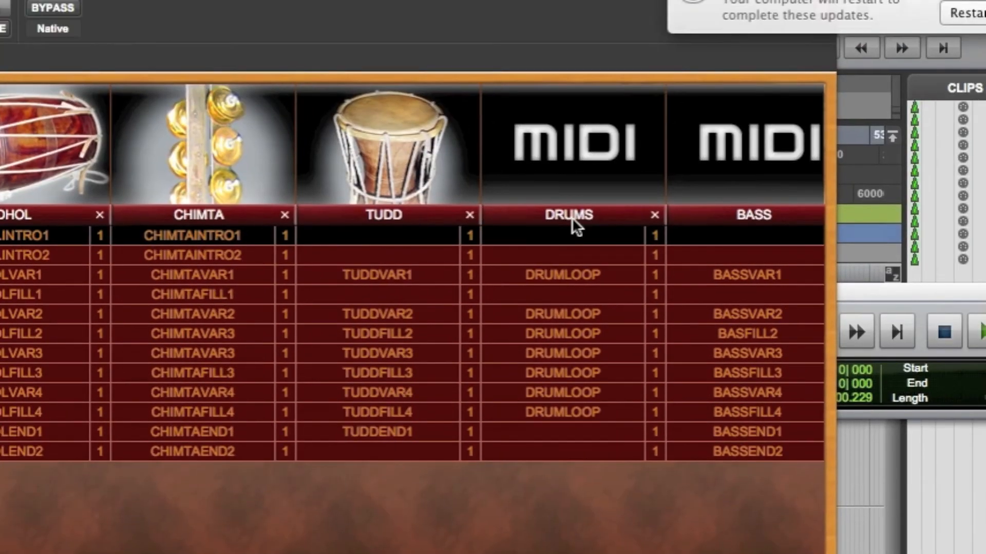
double_click(567, 214)
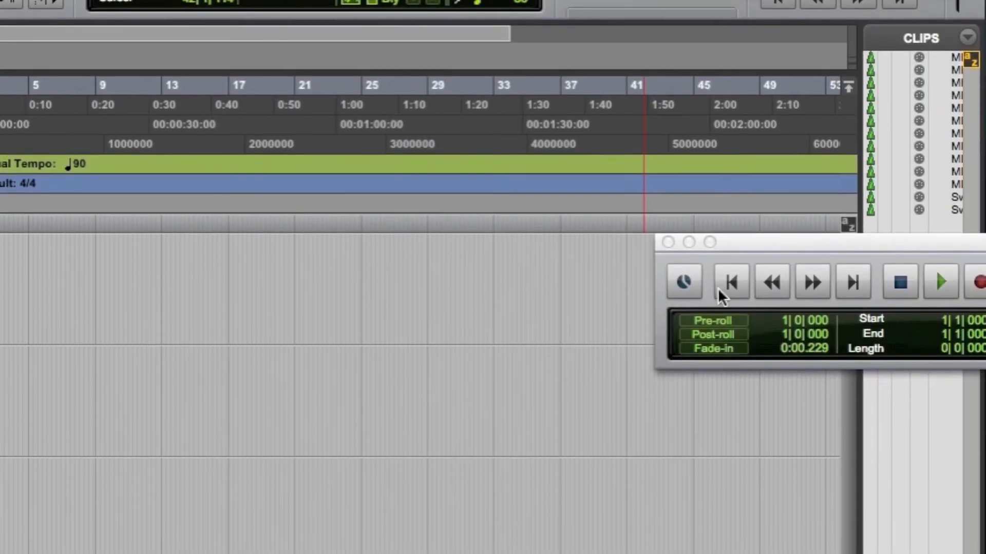
left_click(939, 281)
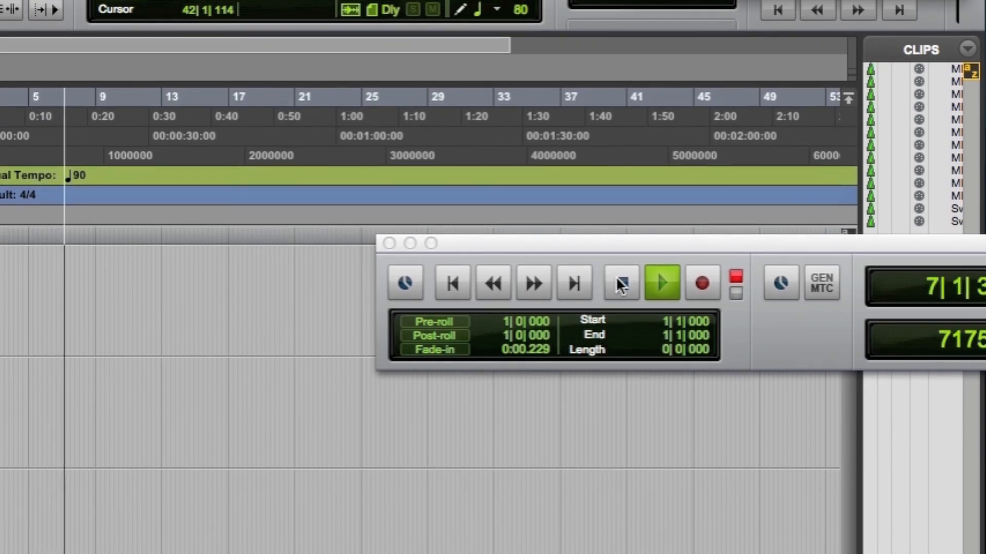
left_click(621, 281)
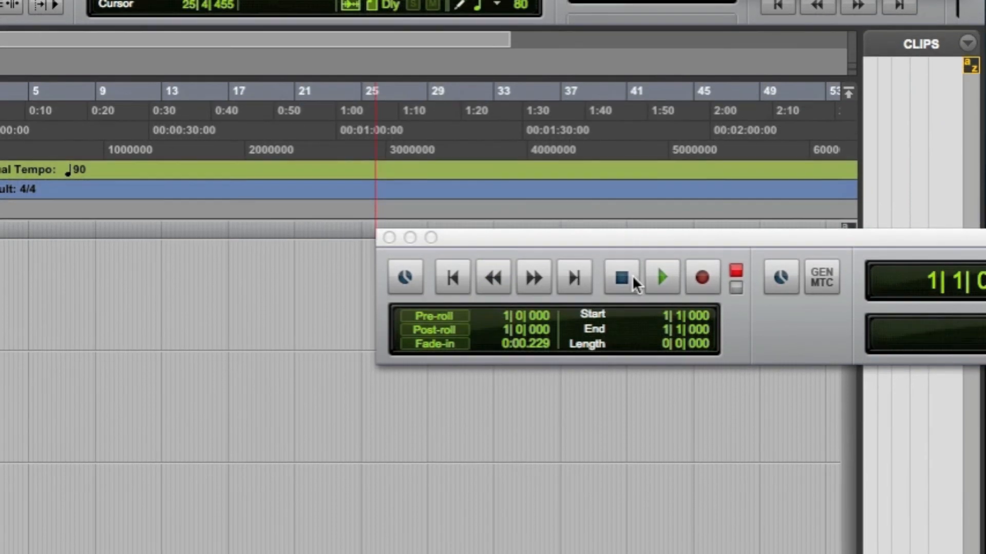